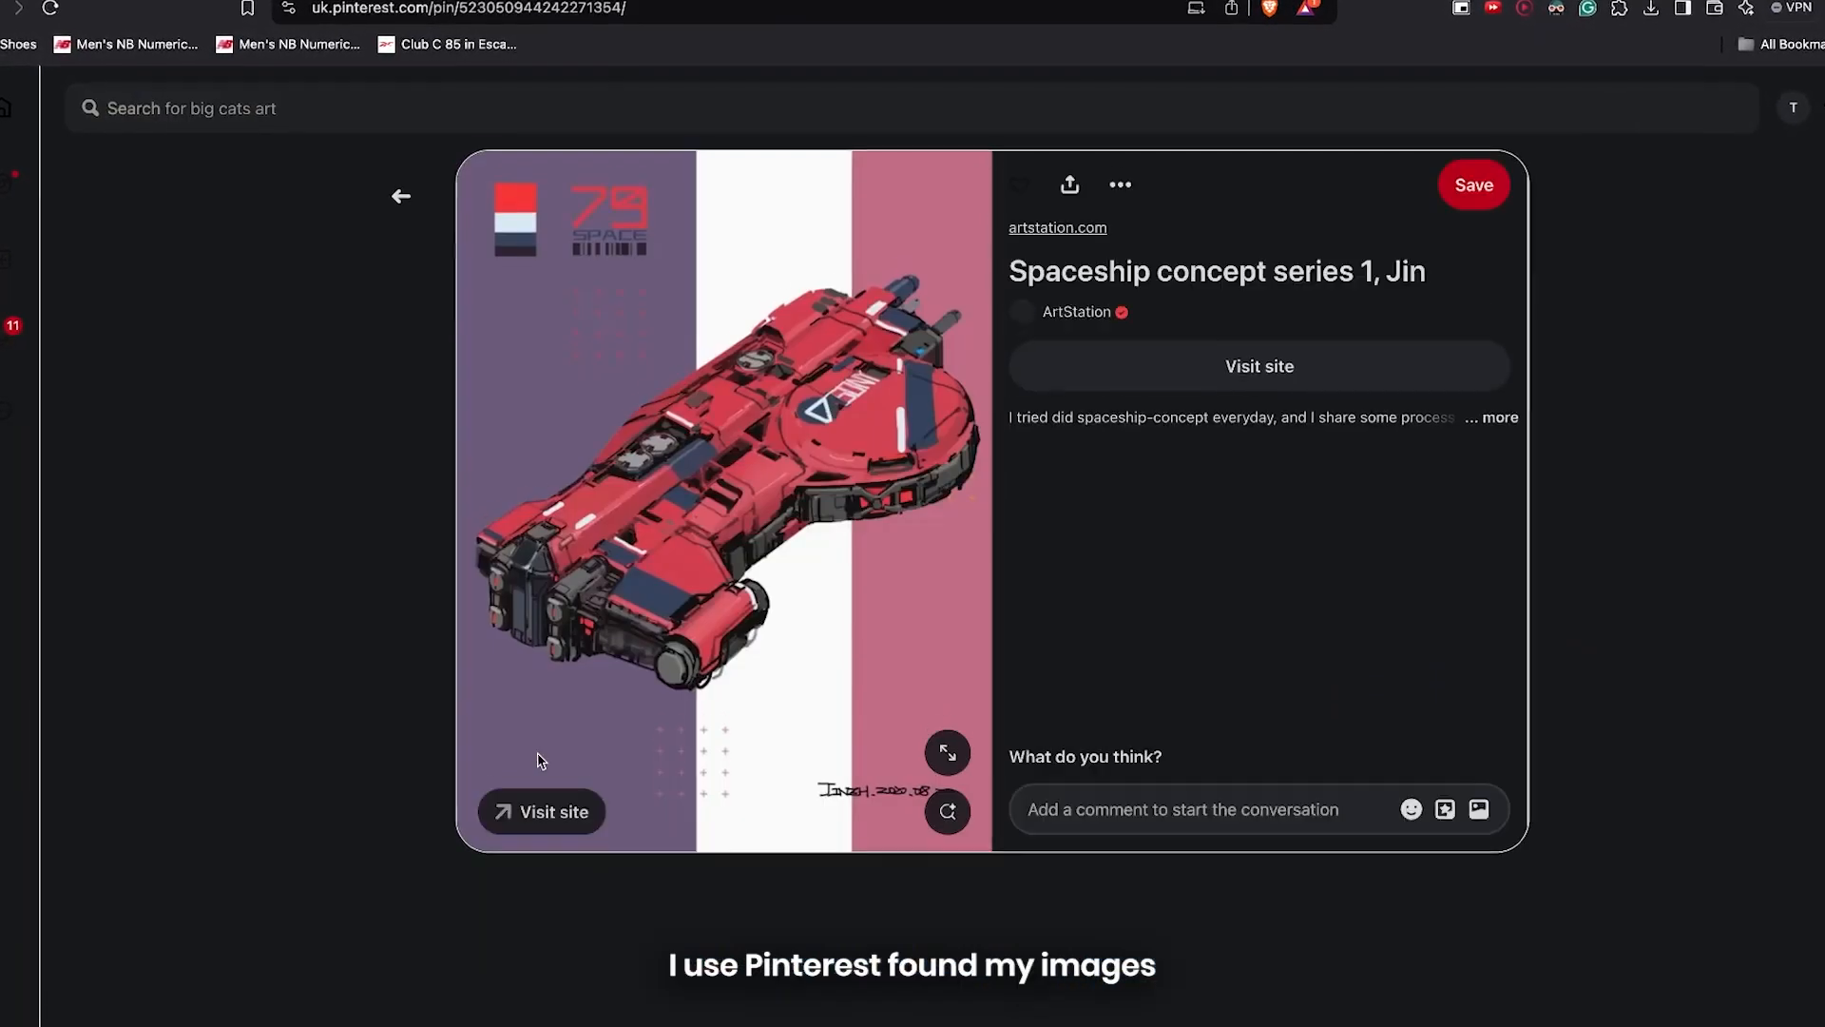
# Scroll down the 'Spaceship concept series 1' pin to view the red spaceship reference
pyautogui.scroll(-3)
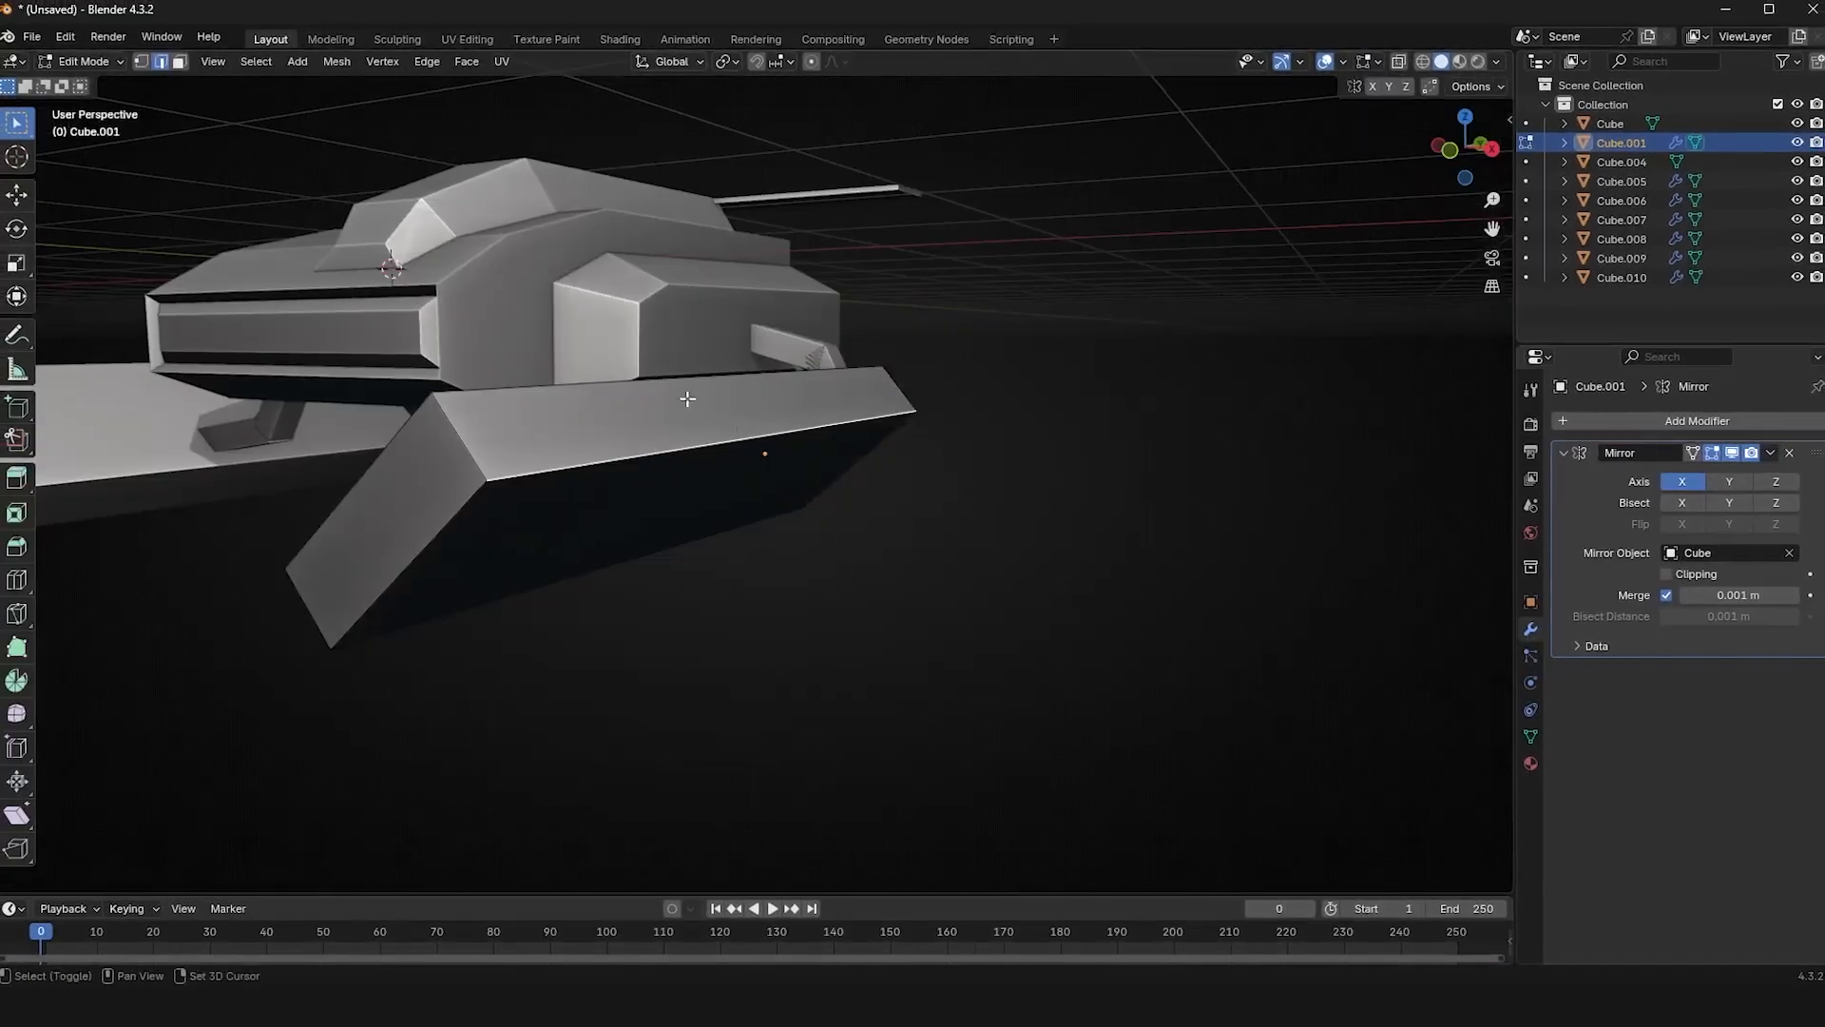
# Inset the wing's end face and extrude it outward, toggling Object Mode to check the tip
pyautogui.moveTo(686, 399); pyautogui.dragTo(1132, 420)
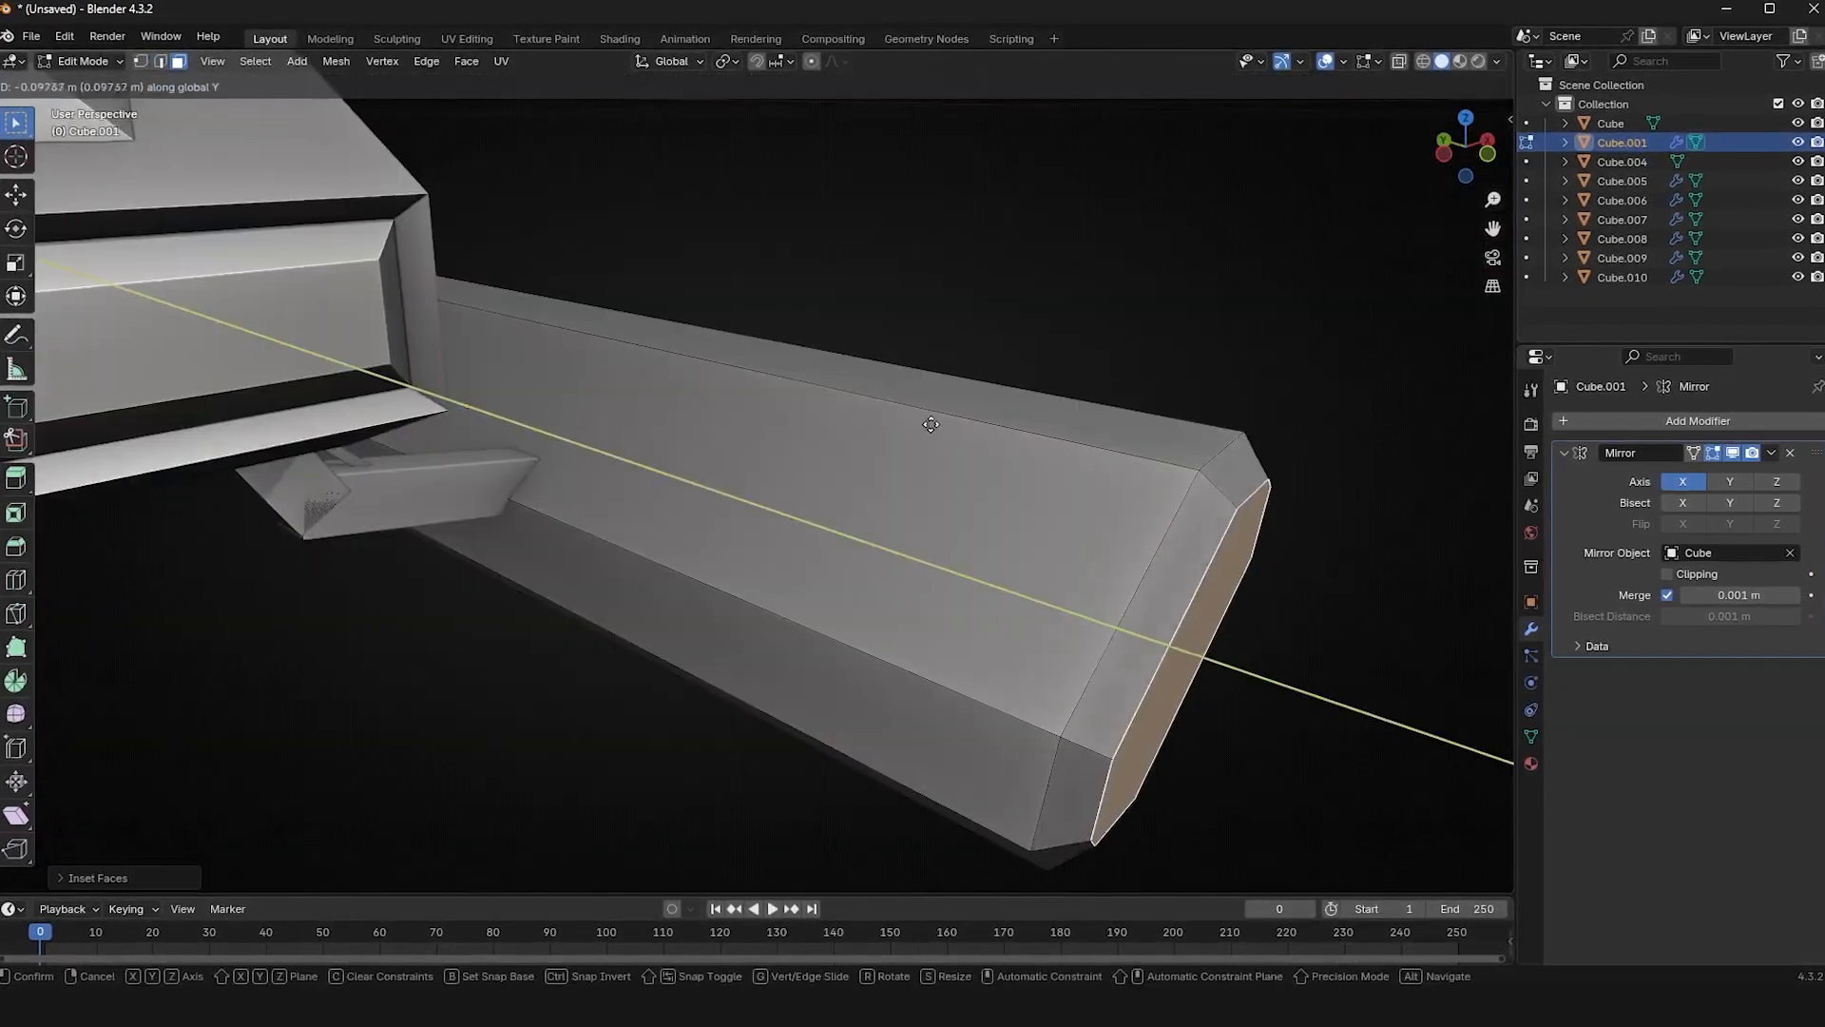
pyautogui.press('Tab')
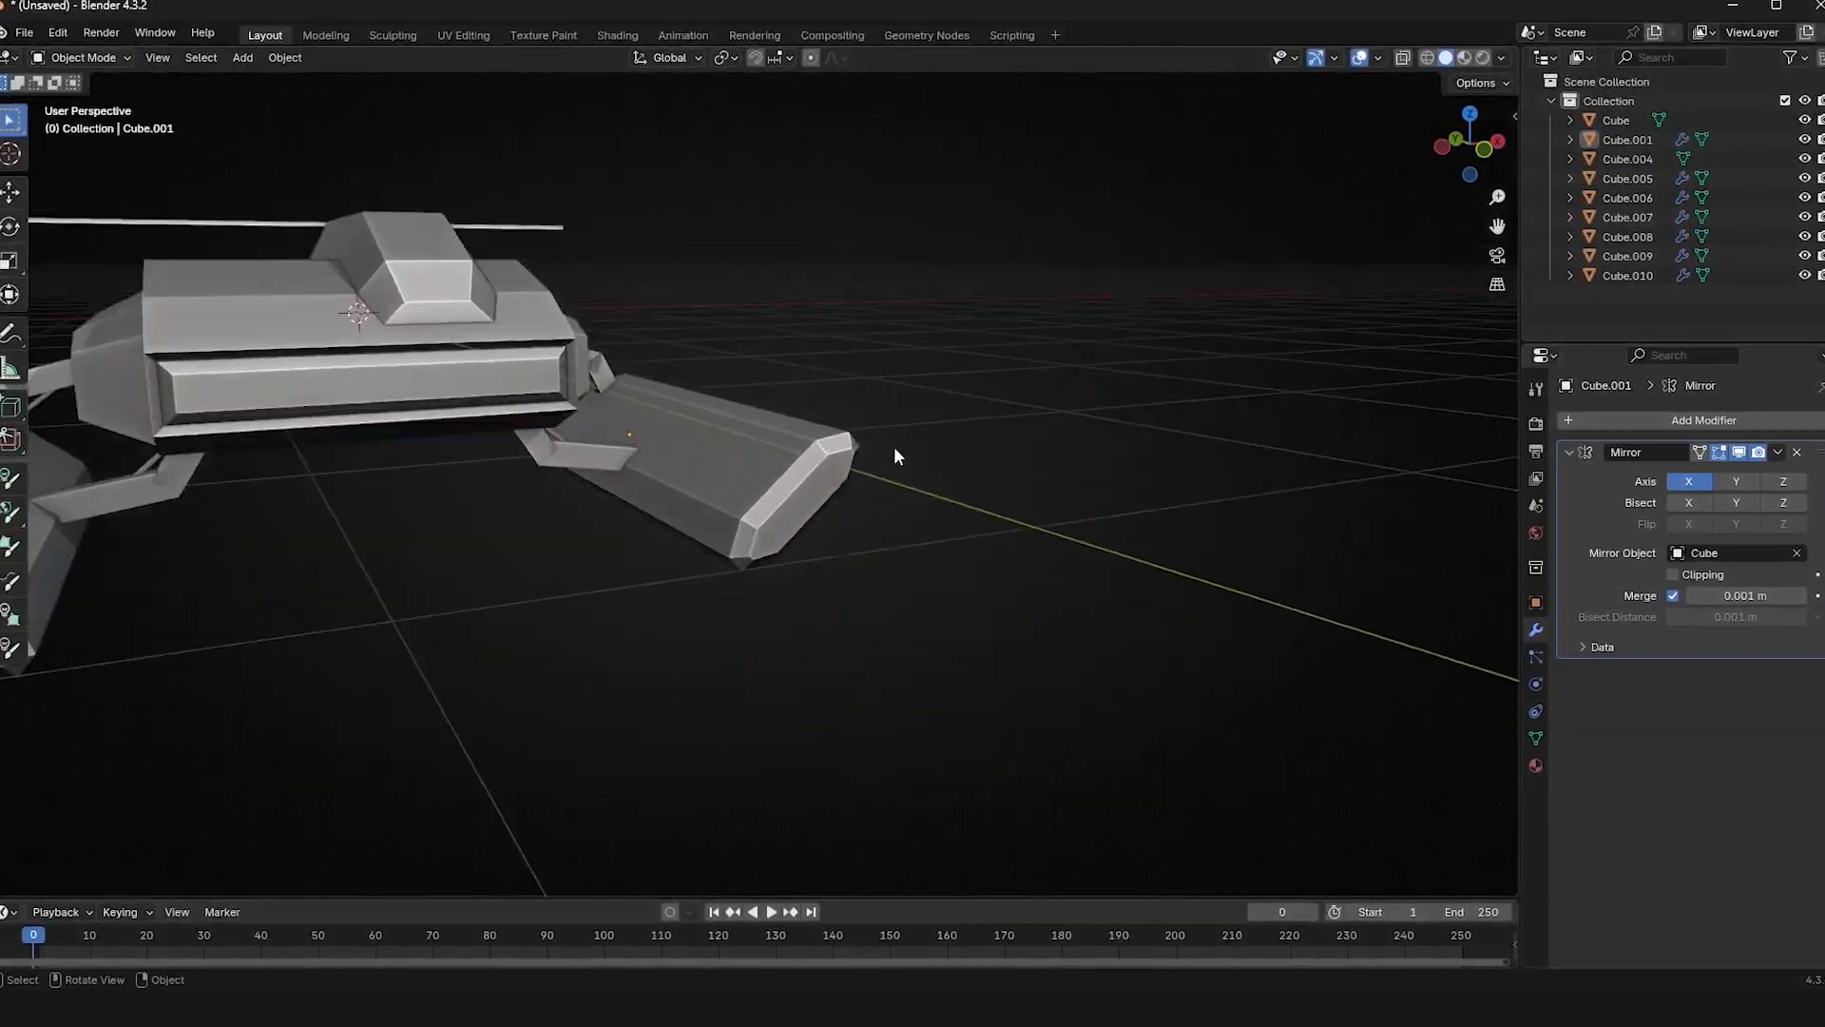
pyautogui.press('Tab')
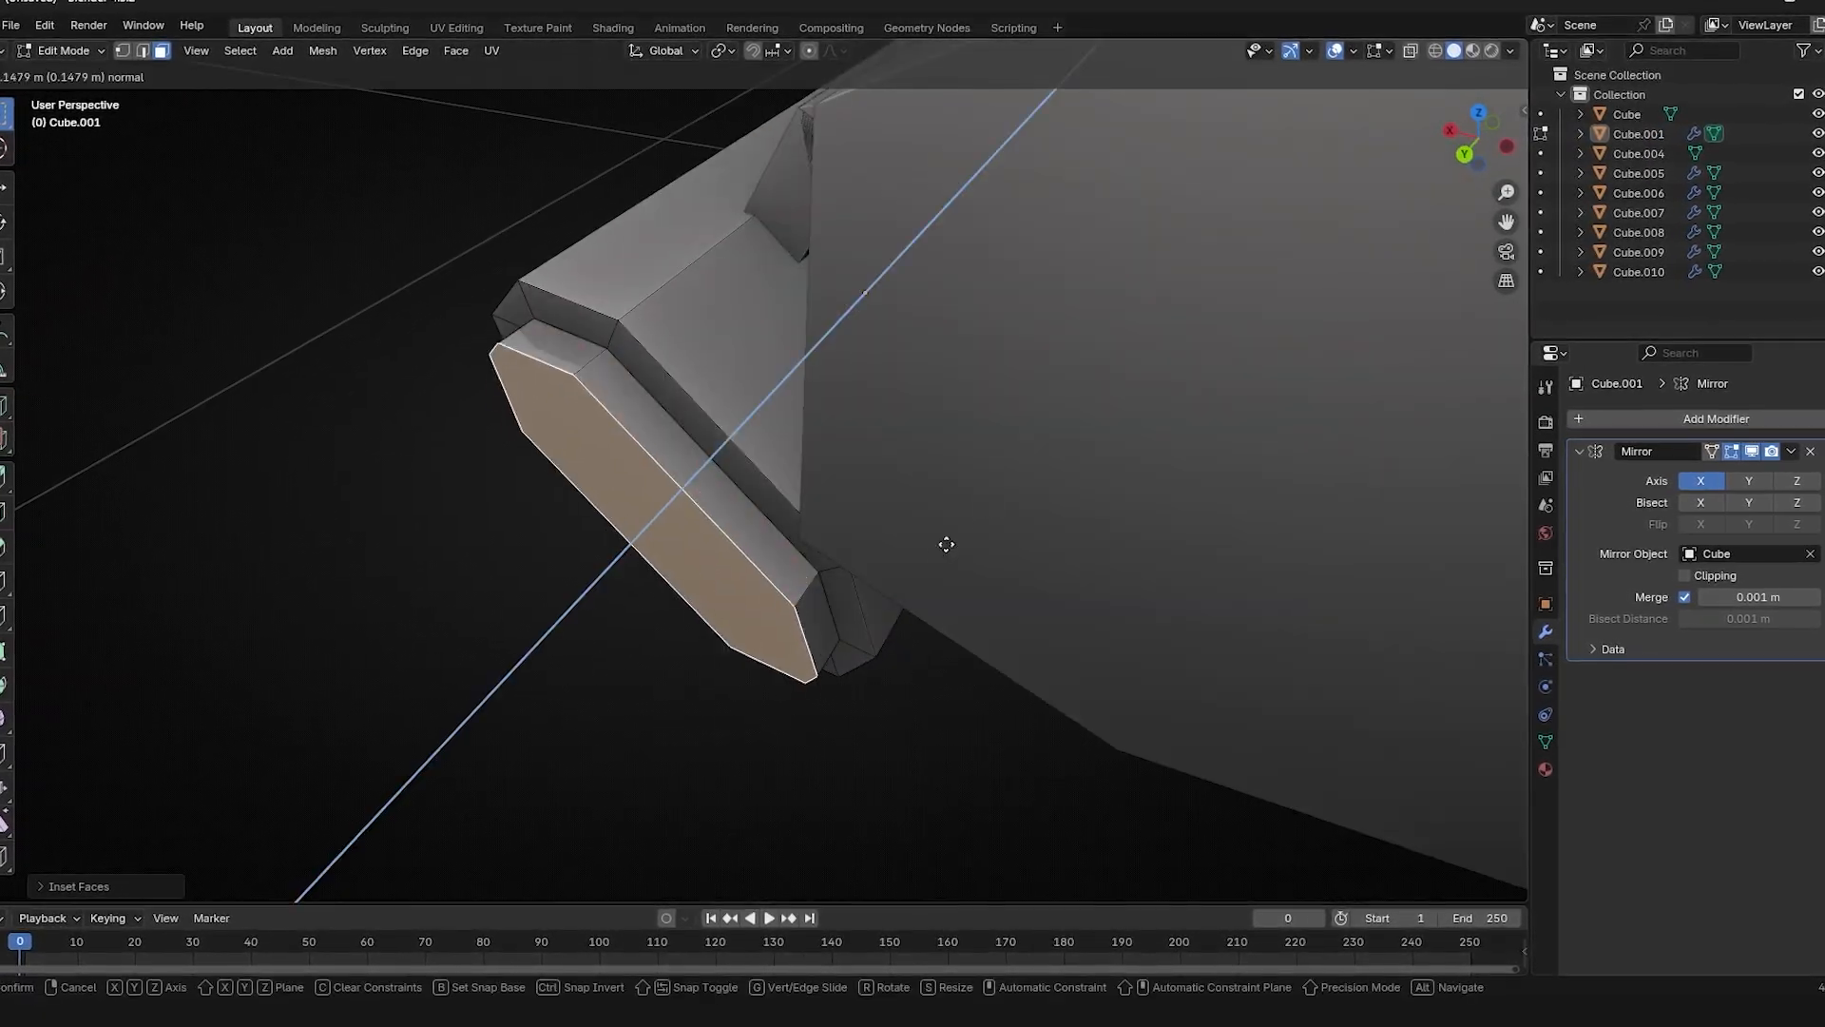
pyautogui.click(798, 50)
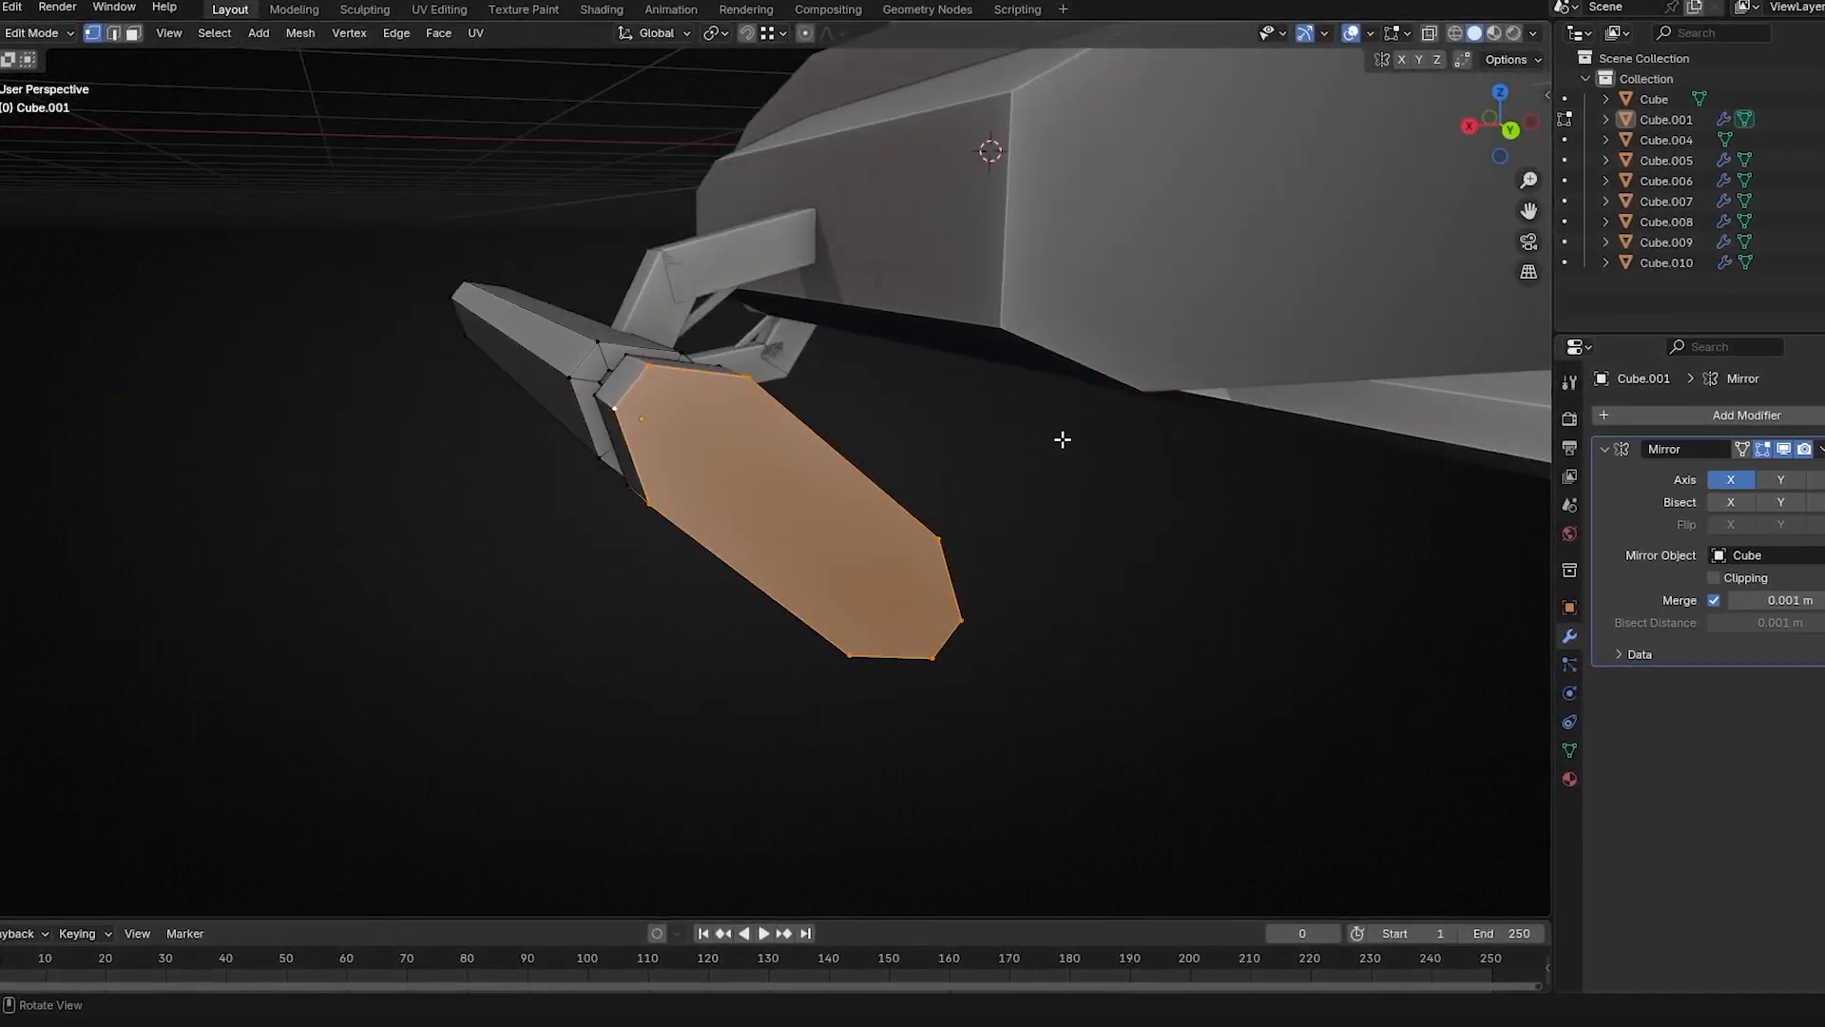
pyautogui.press('Tab')
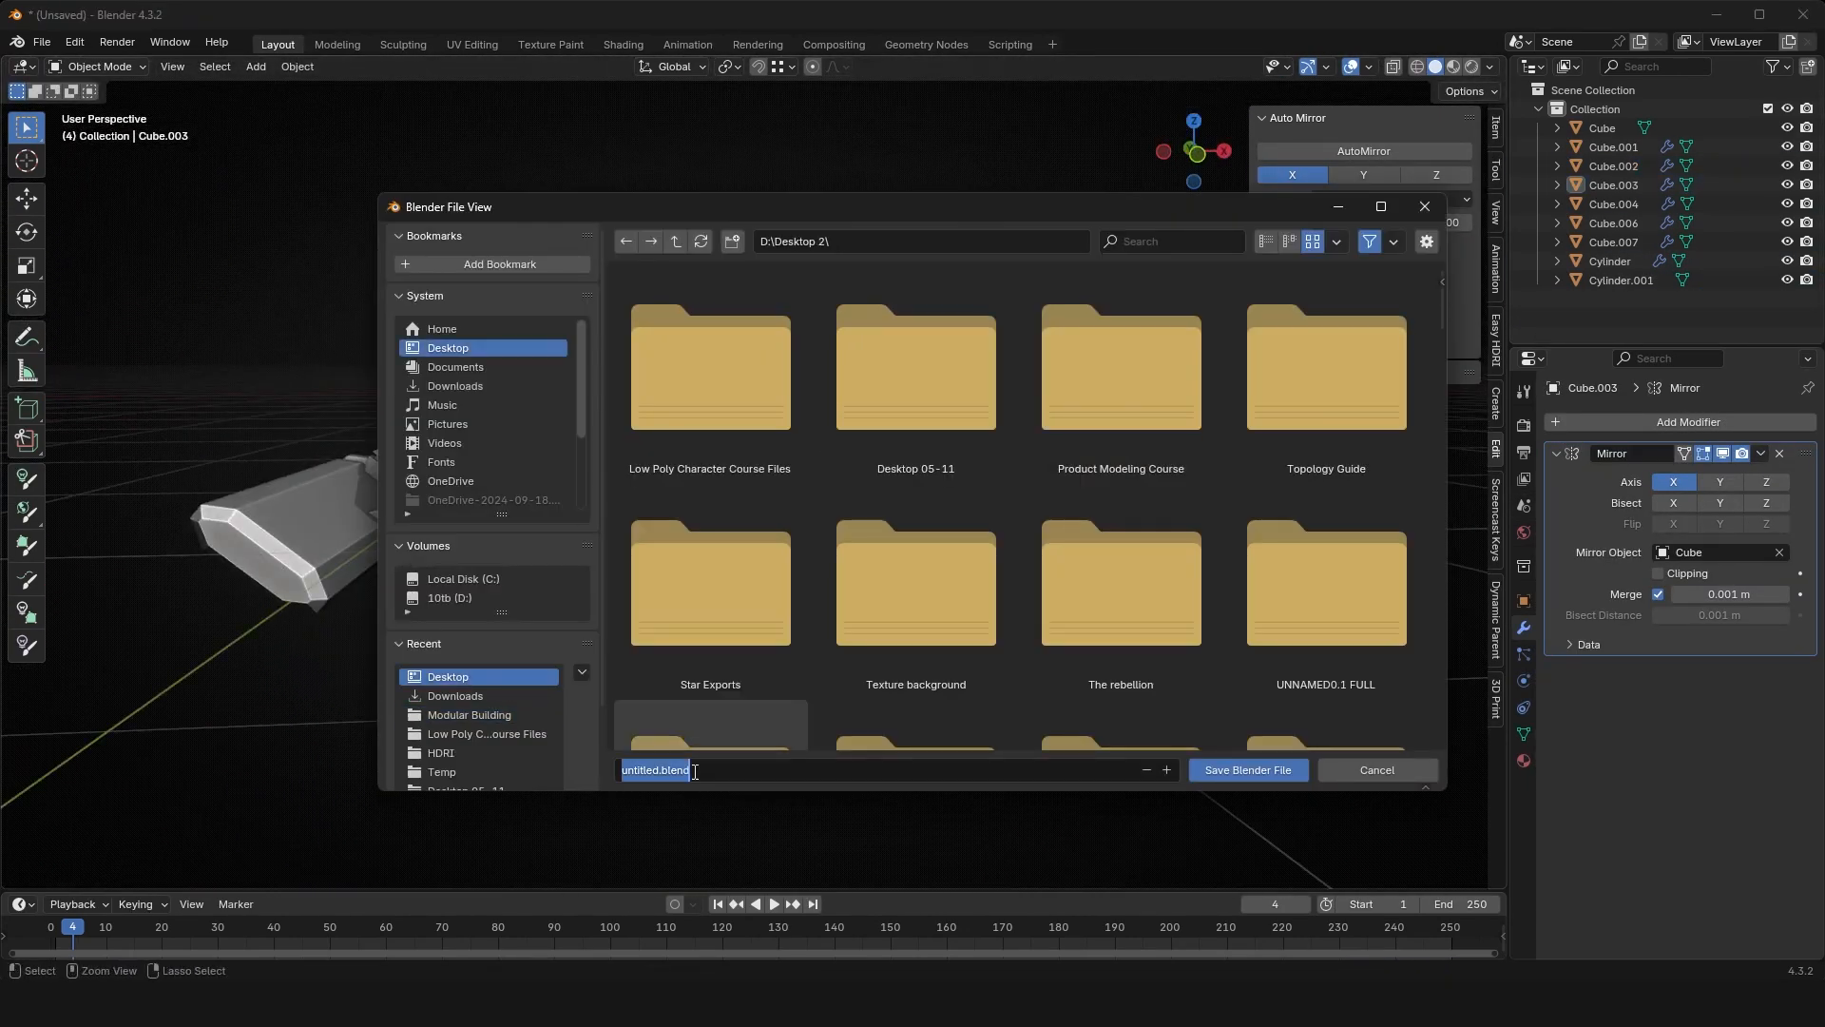
# Save the spaceship project as a Blender file
pyautogui.click(1248, 770)
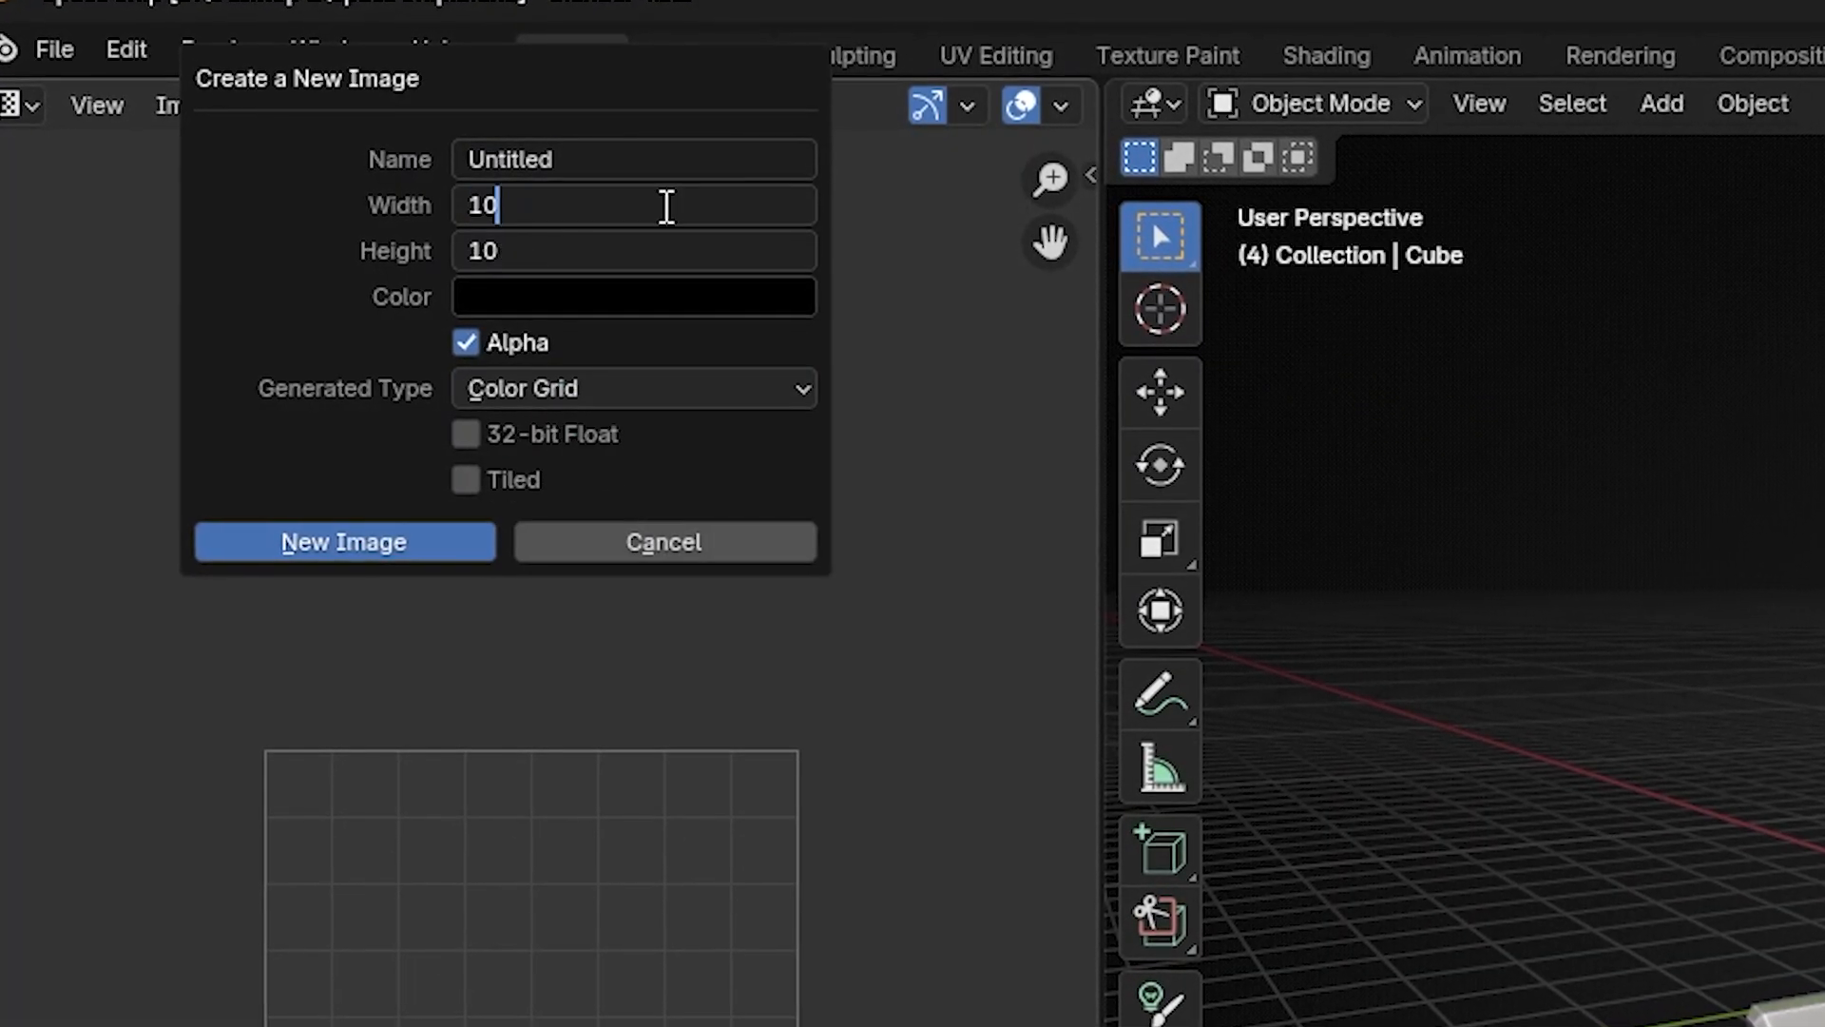
# Create the colour-grid image Untitled.001 and use it as the hull's Image Texture
pyautogui.click(344, 542)
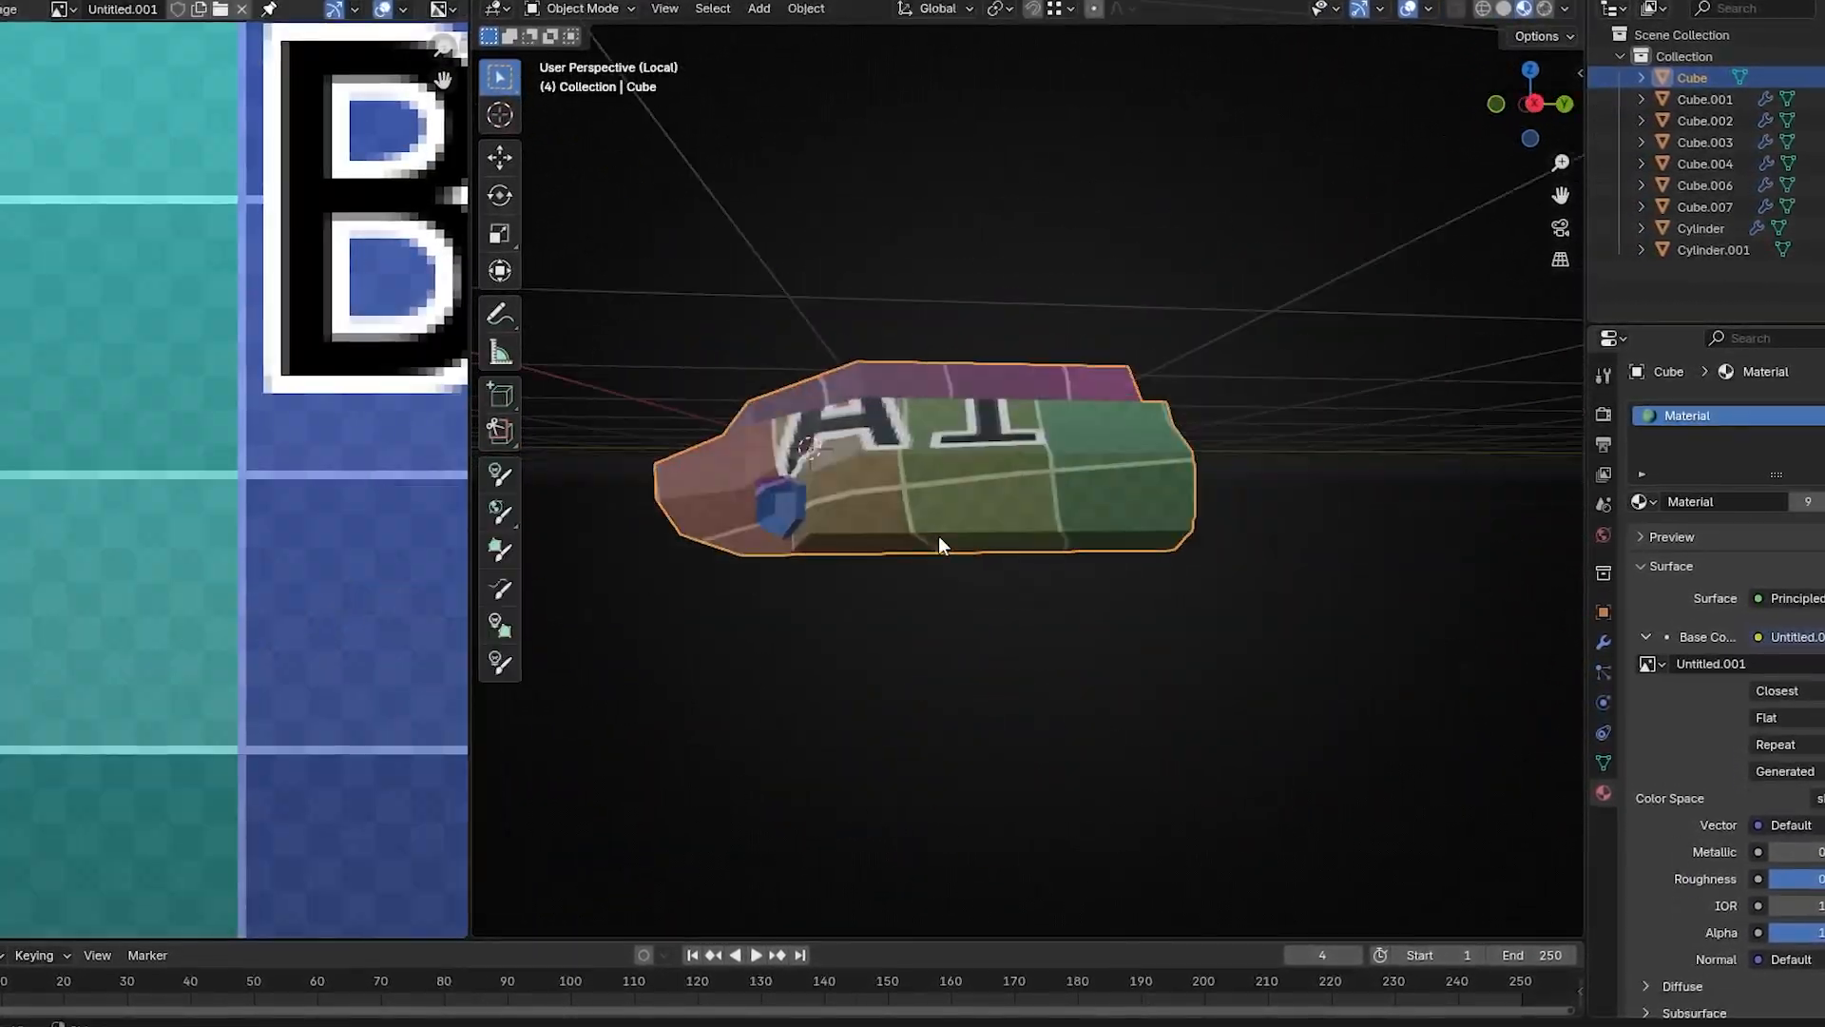
pyautogui.press('Tab')
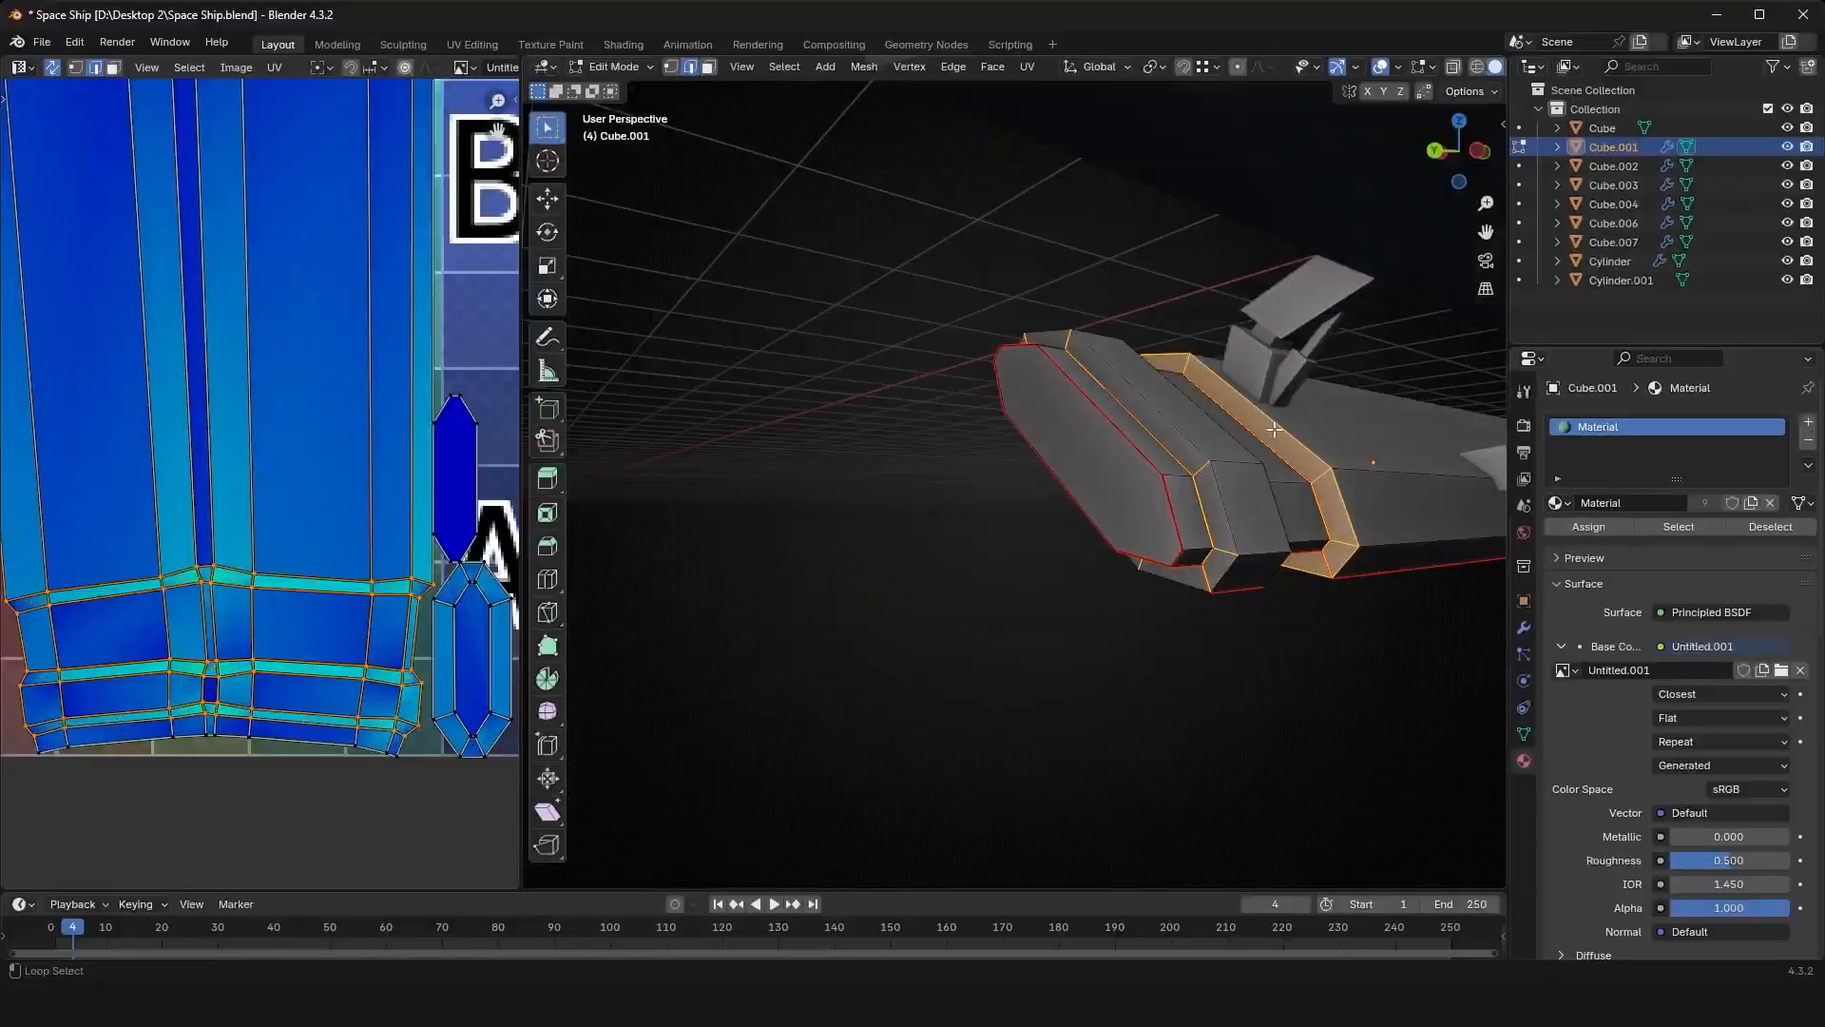
# Unwrap the ship parts and paint grey pixel panel detail onto the hull's side
pyautogui.press('u')
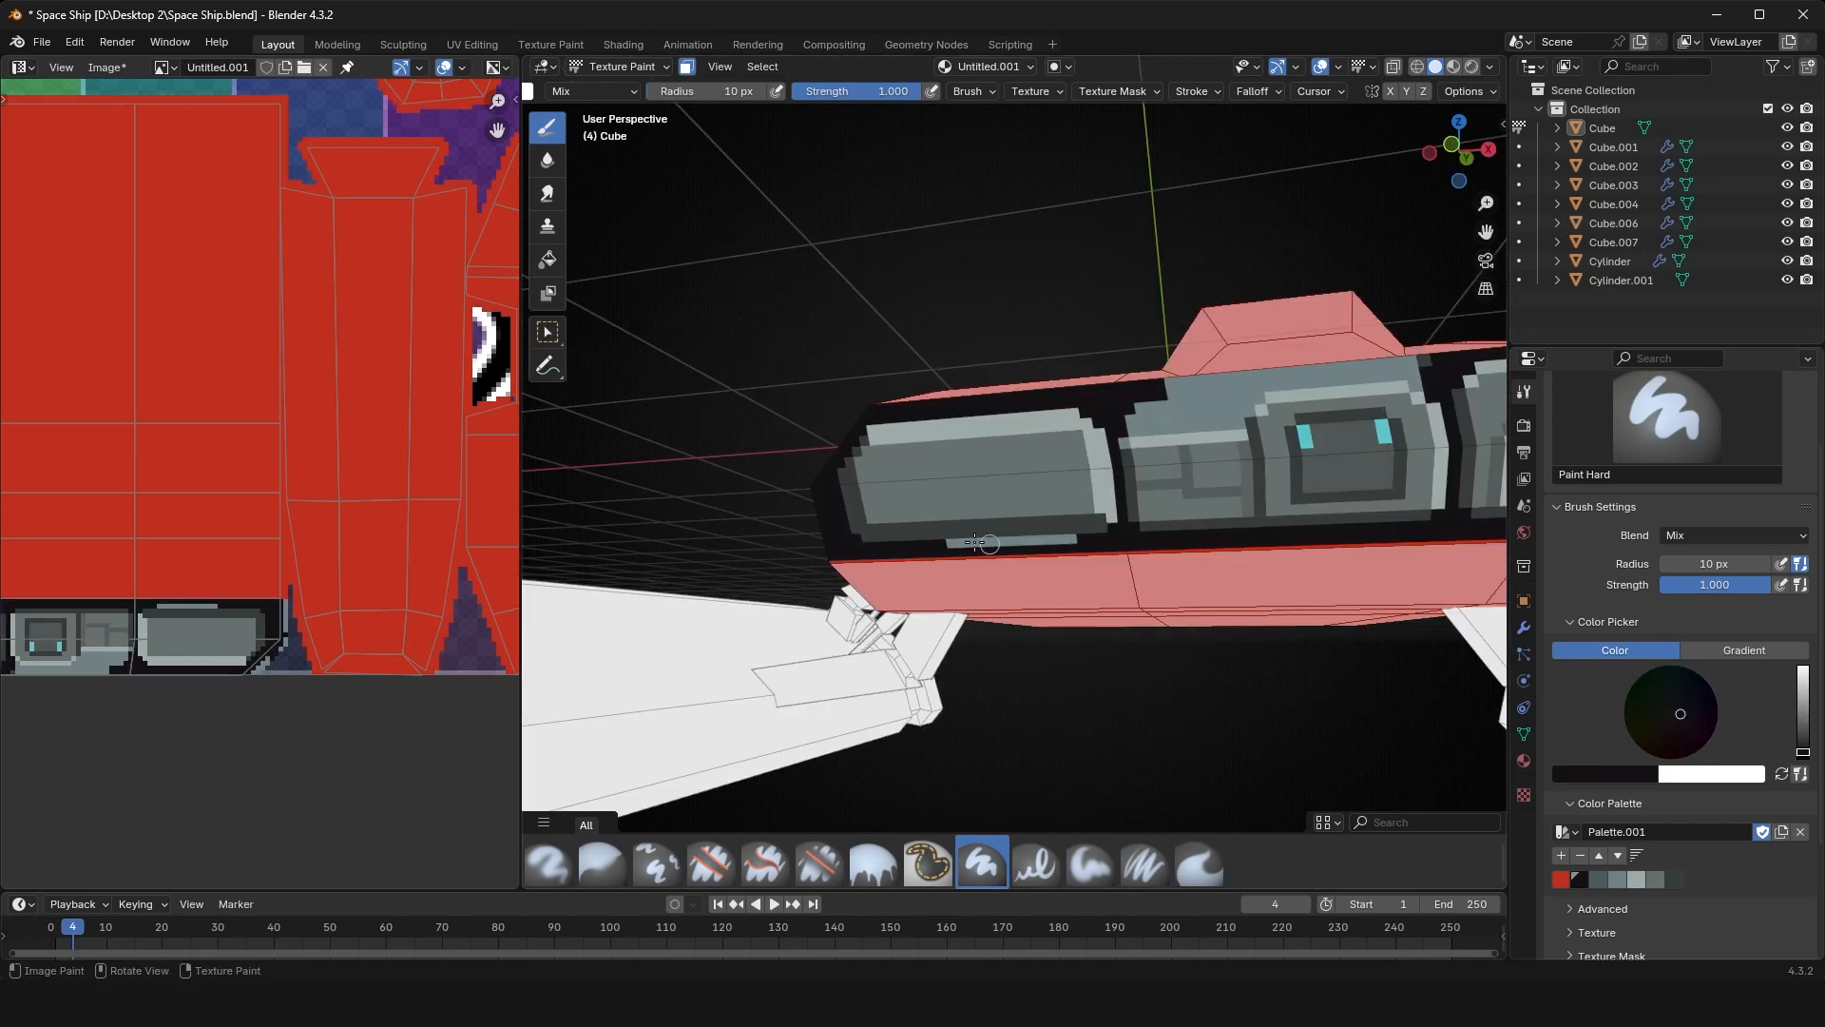
pyautogui.moveTo(984, 541); pyautogui.dragTo(1089, 471)
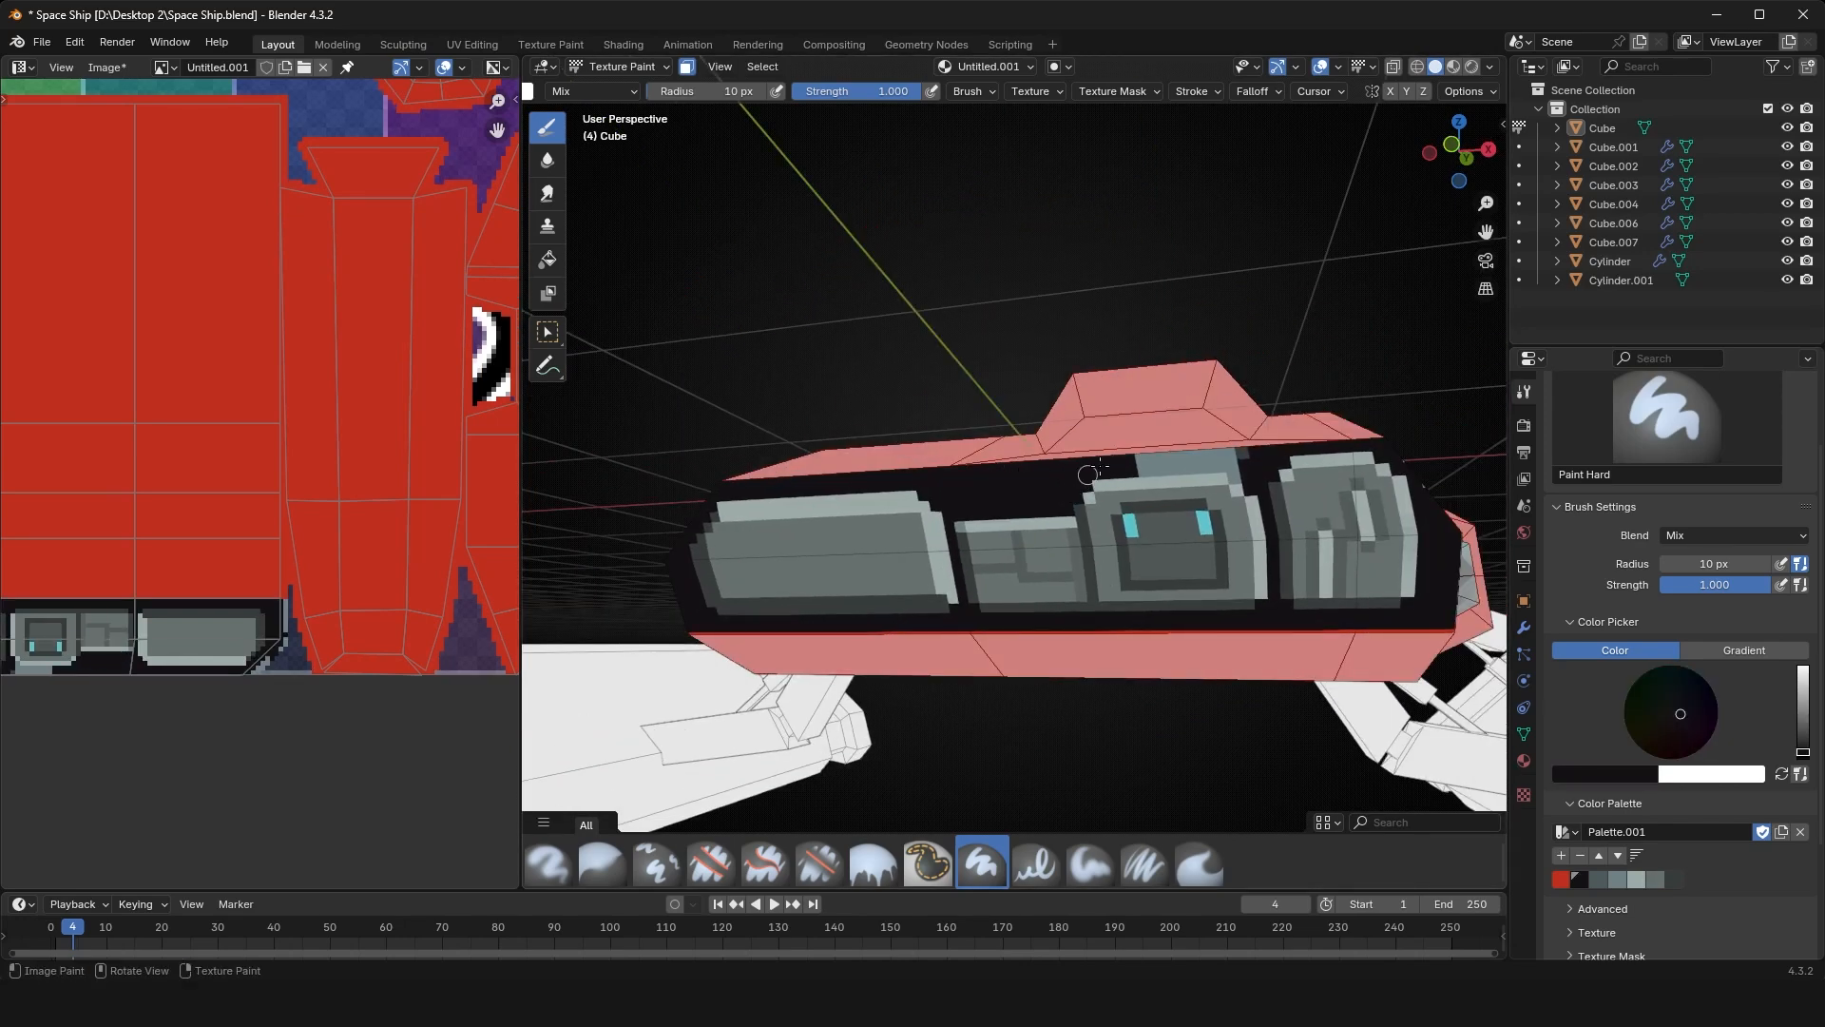
# Switch to front view and paint the cockpit canopy dark blue
pyautogui.press('KP_1')
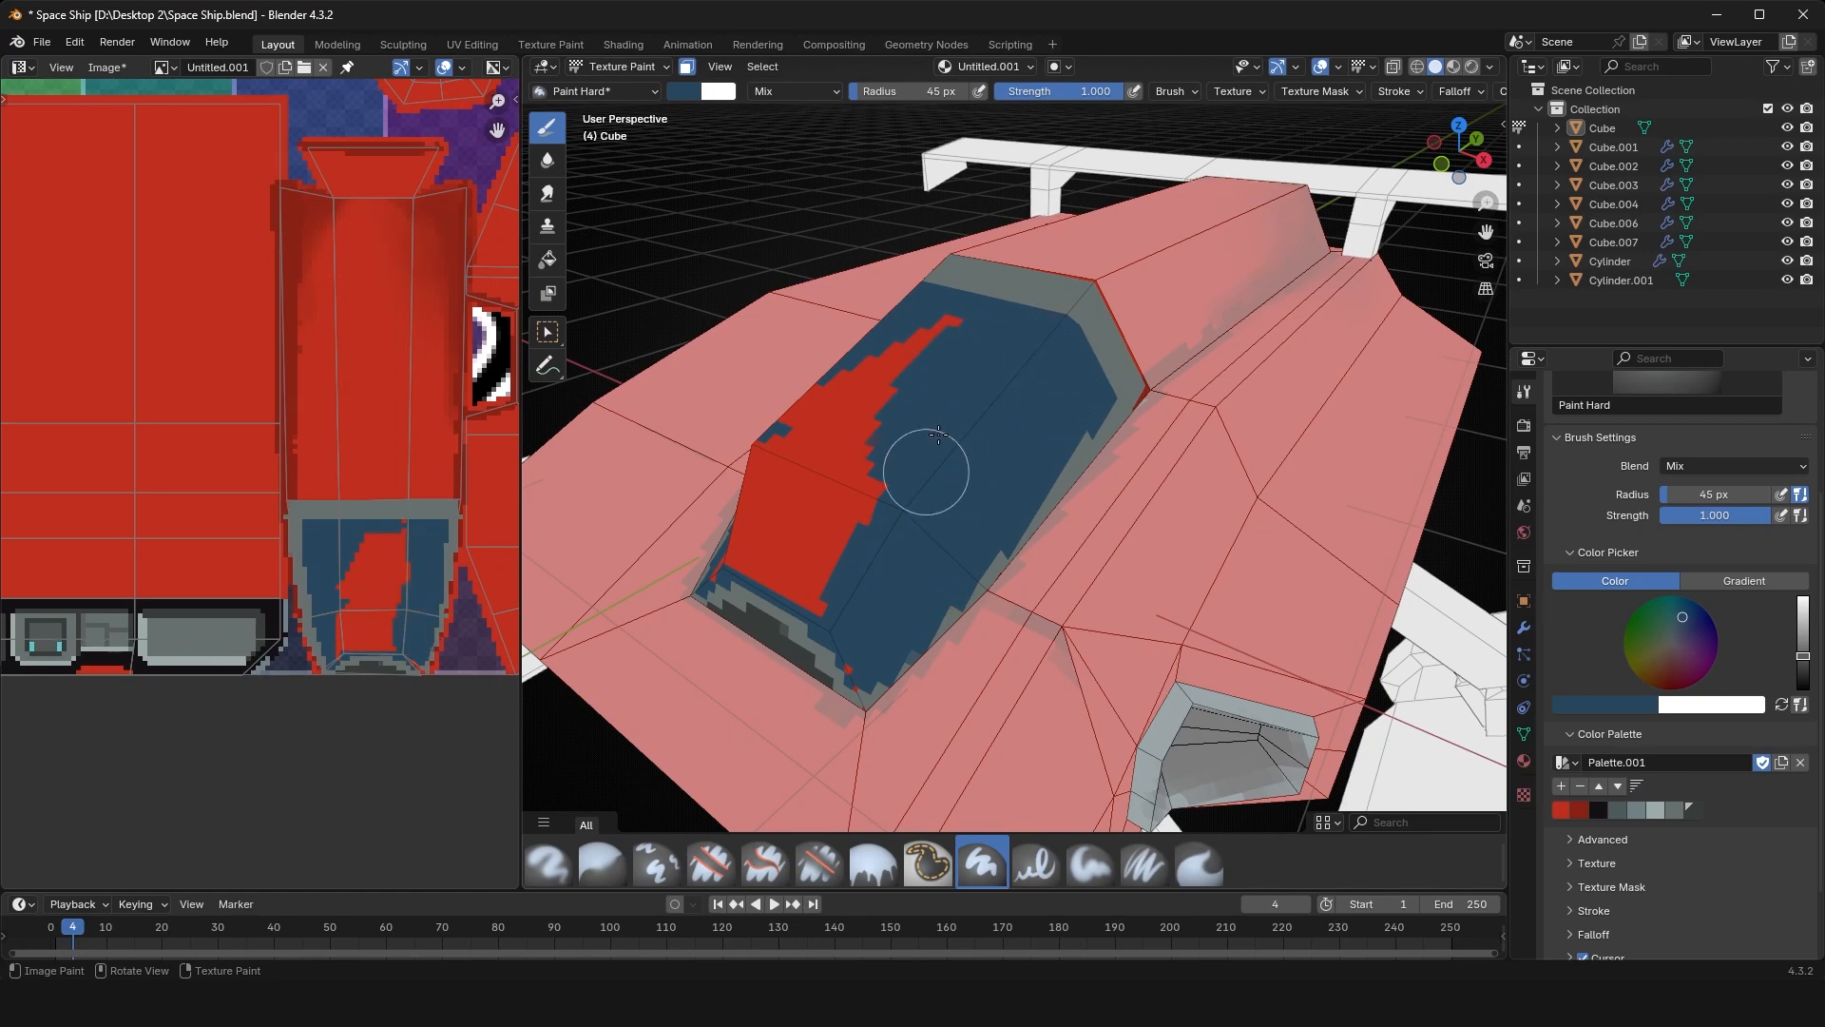
pyautogui.moveTo(932, 466); pyautogui.dragTo(1105, 419)
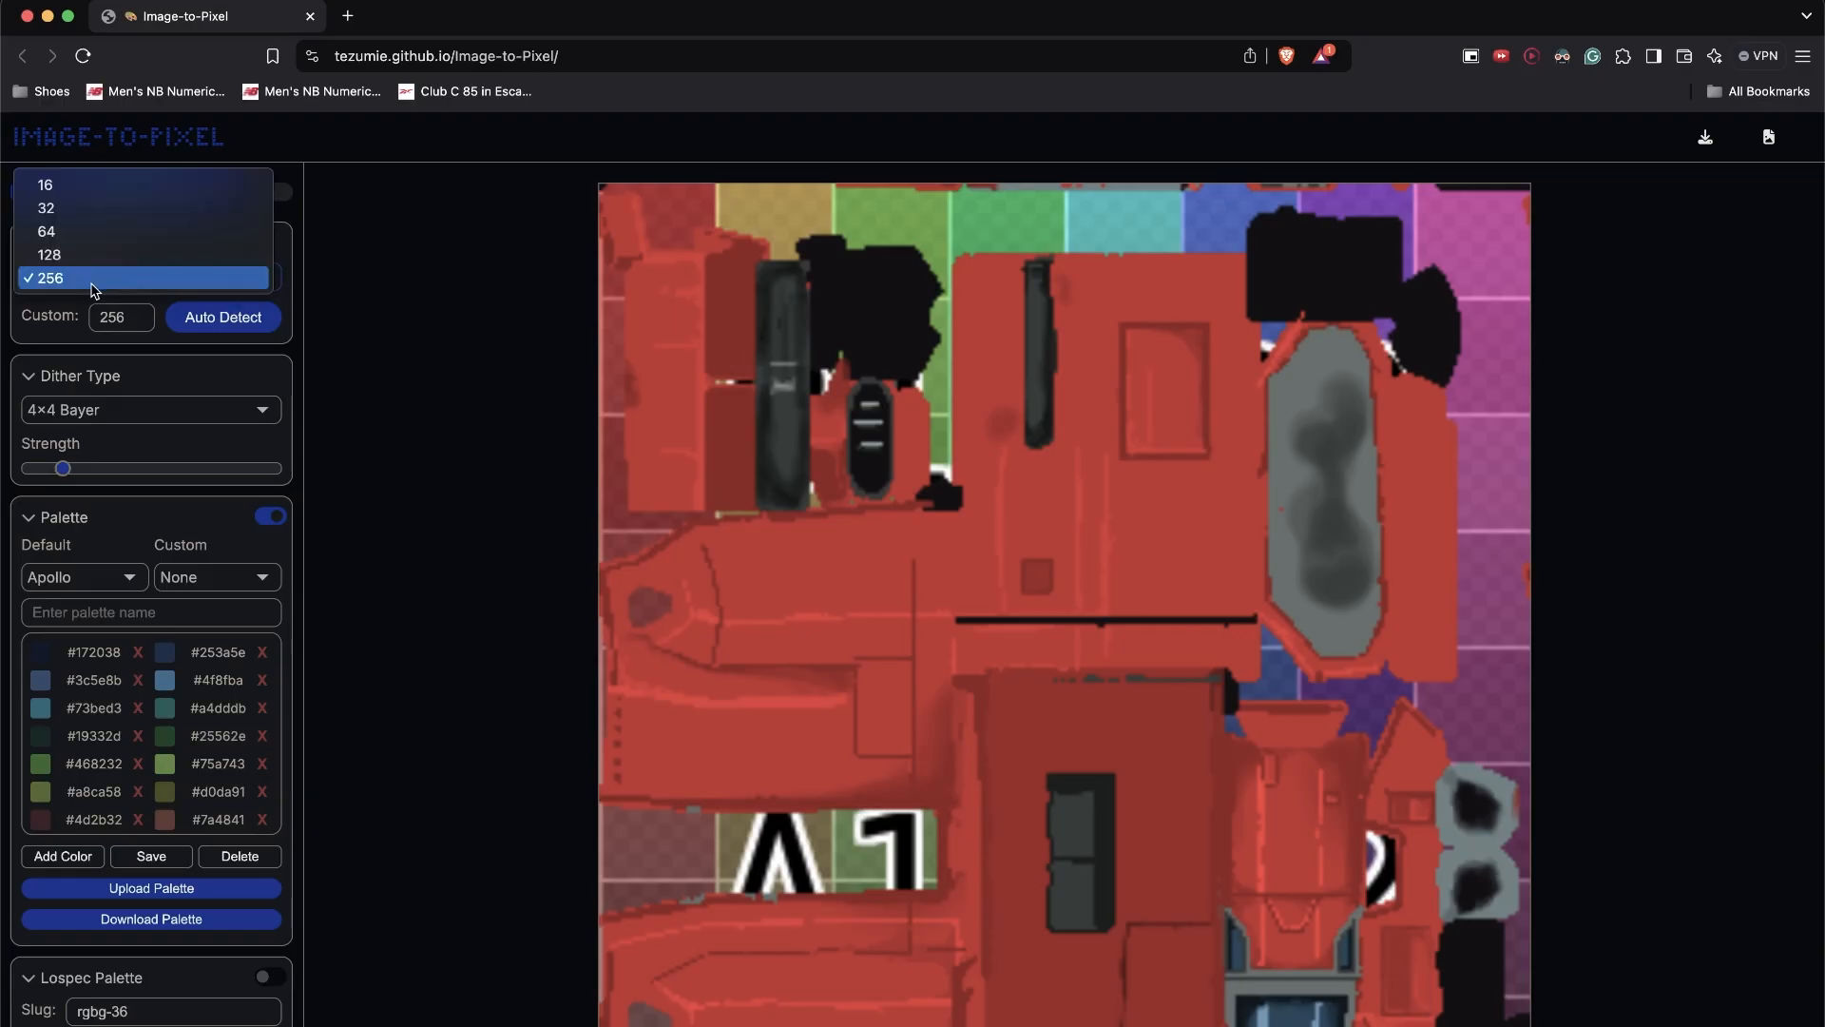
# Pixelate the ship texture with Ordered 8×8 dithering and save the PNG to Downloads
pyautogui.click(149, 409)
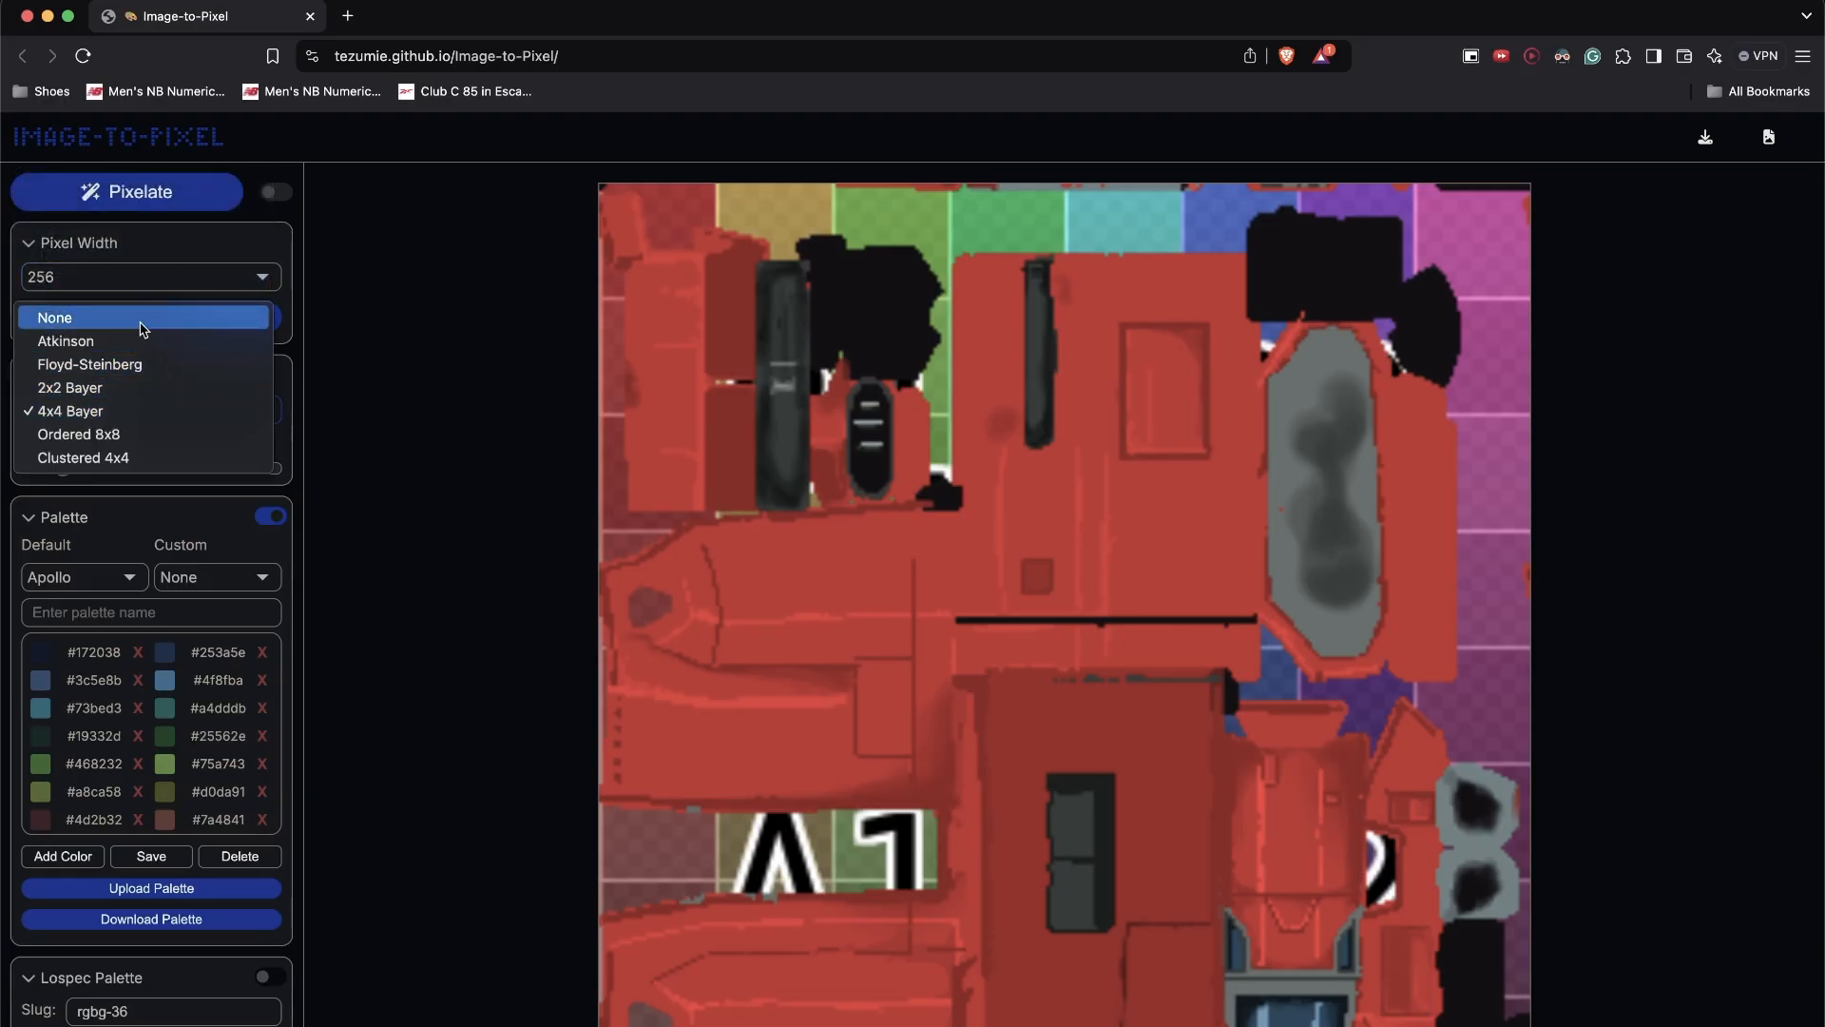
pyautogui.click(78, 435)
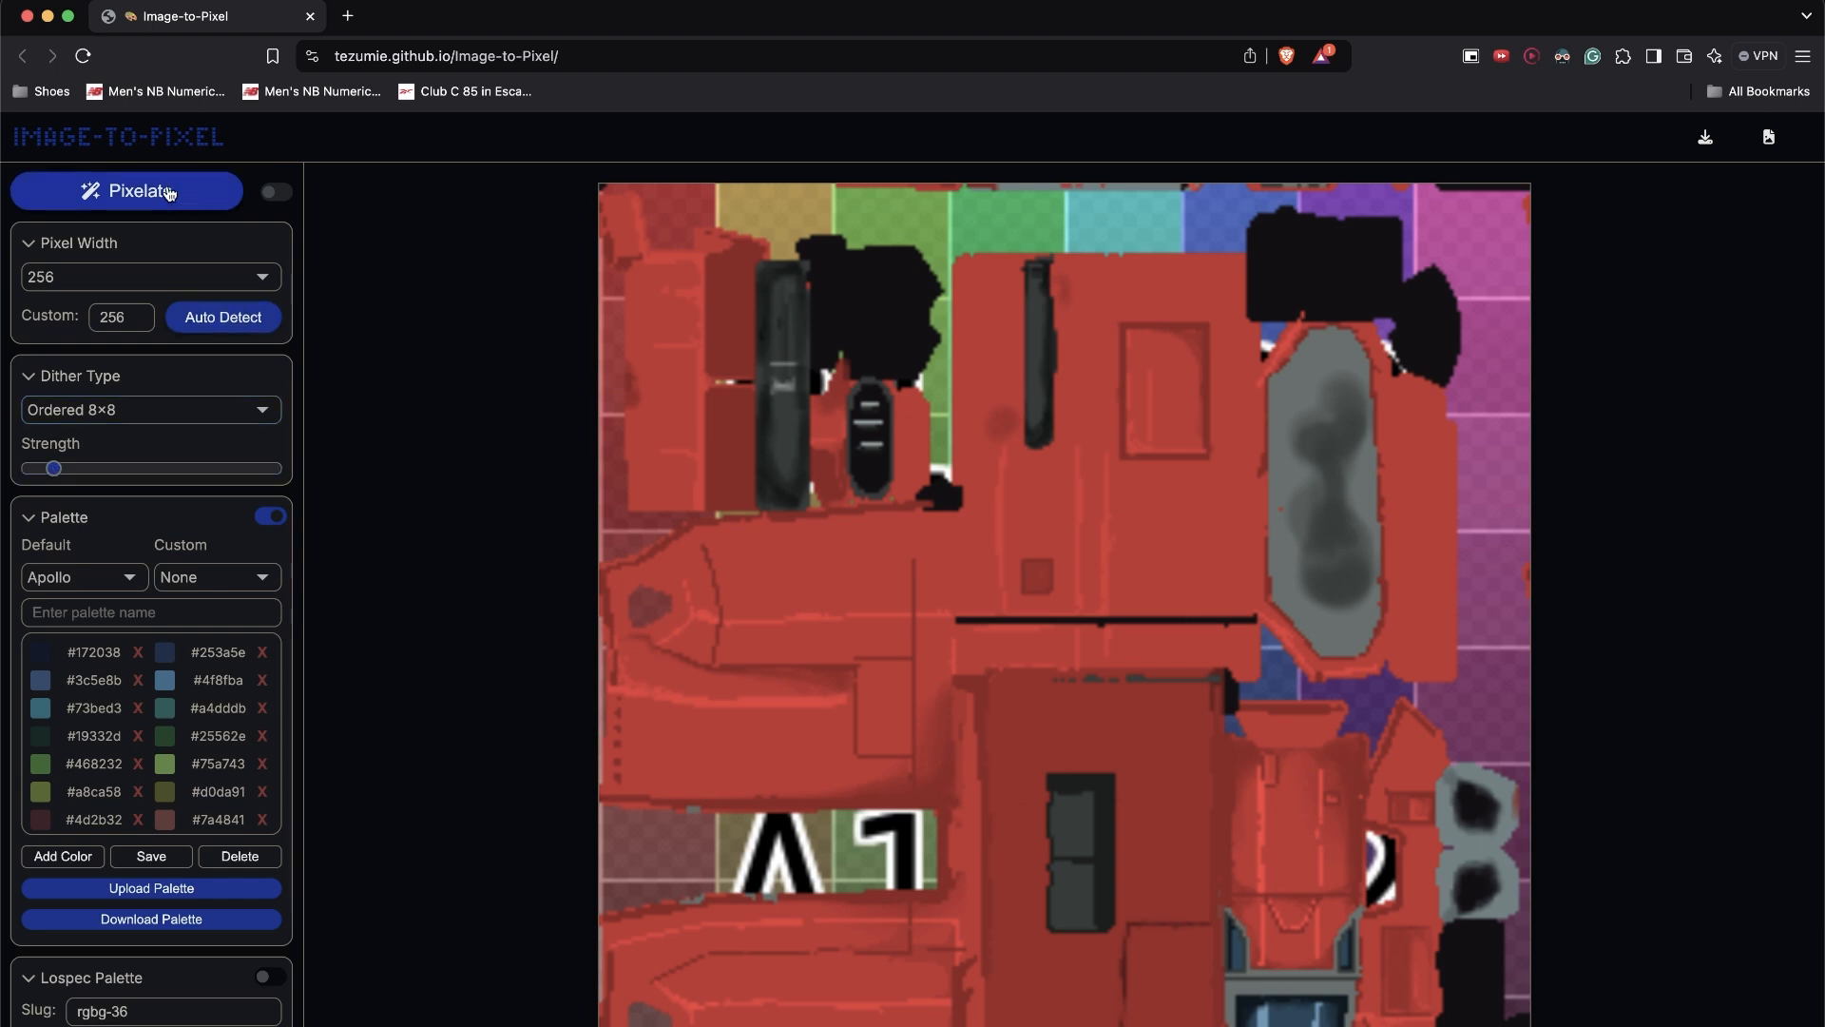
pyautogui.click(126, 192)
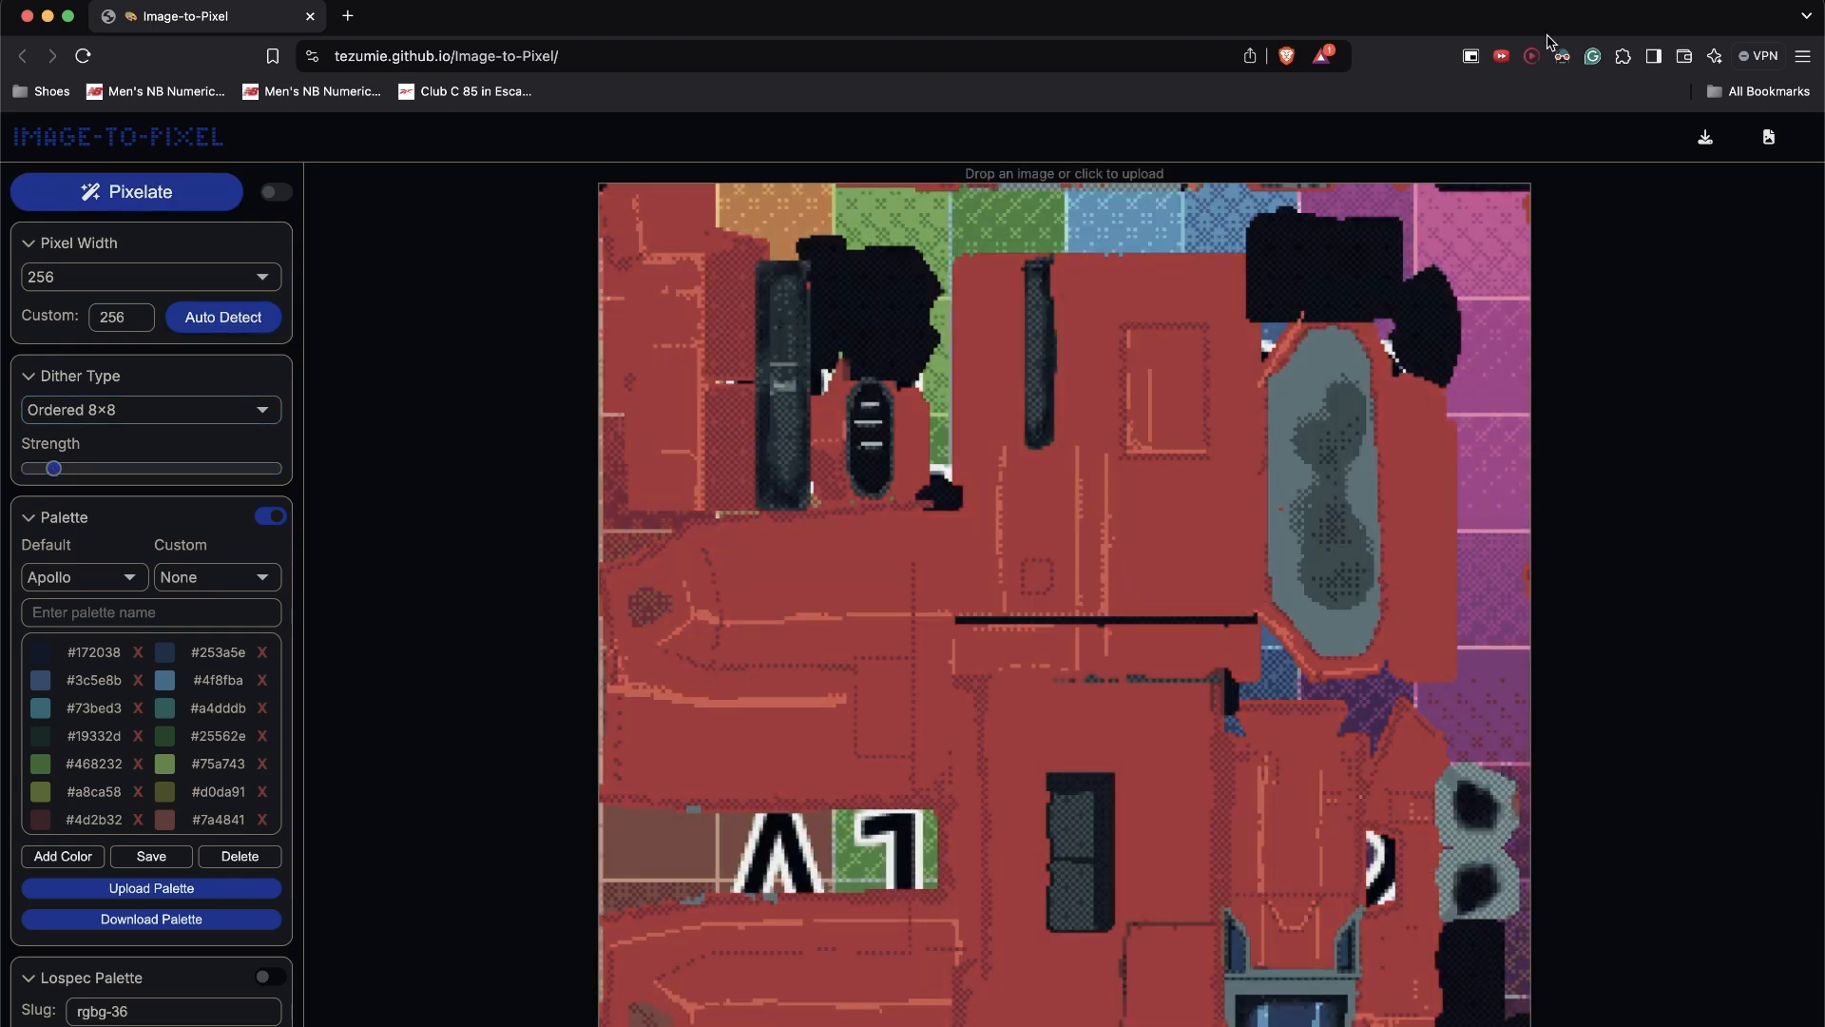
pyautogui.click(1704, 136)
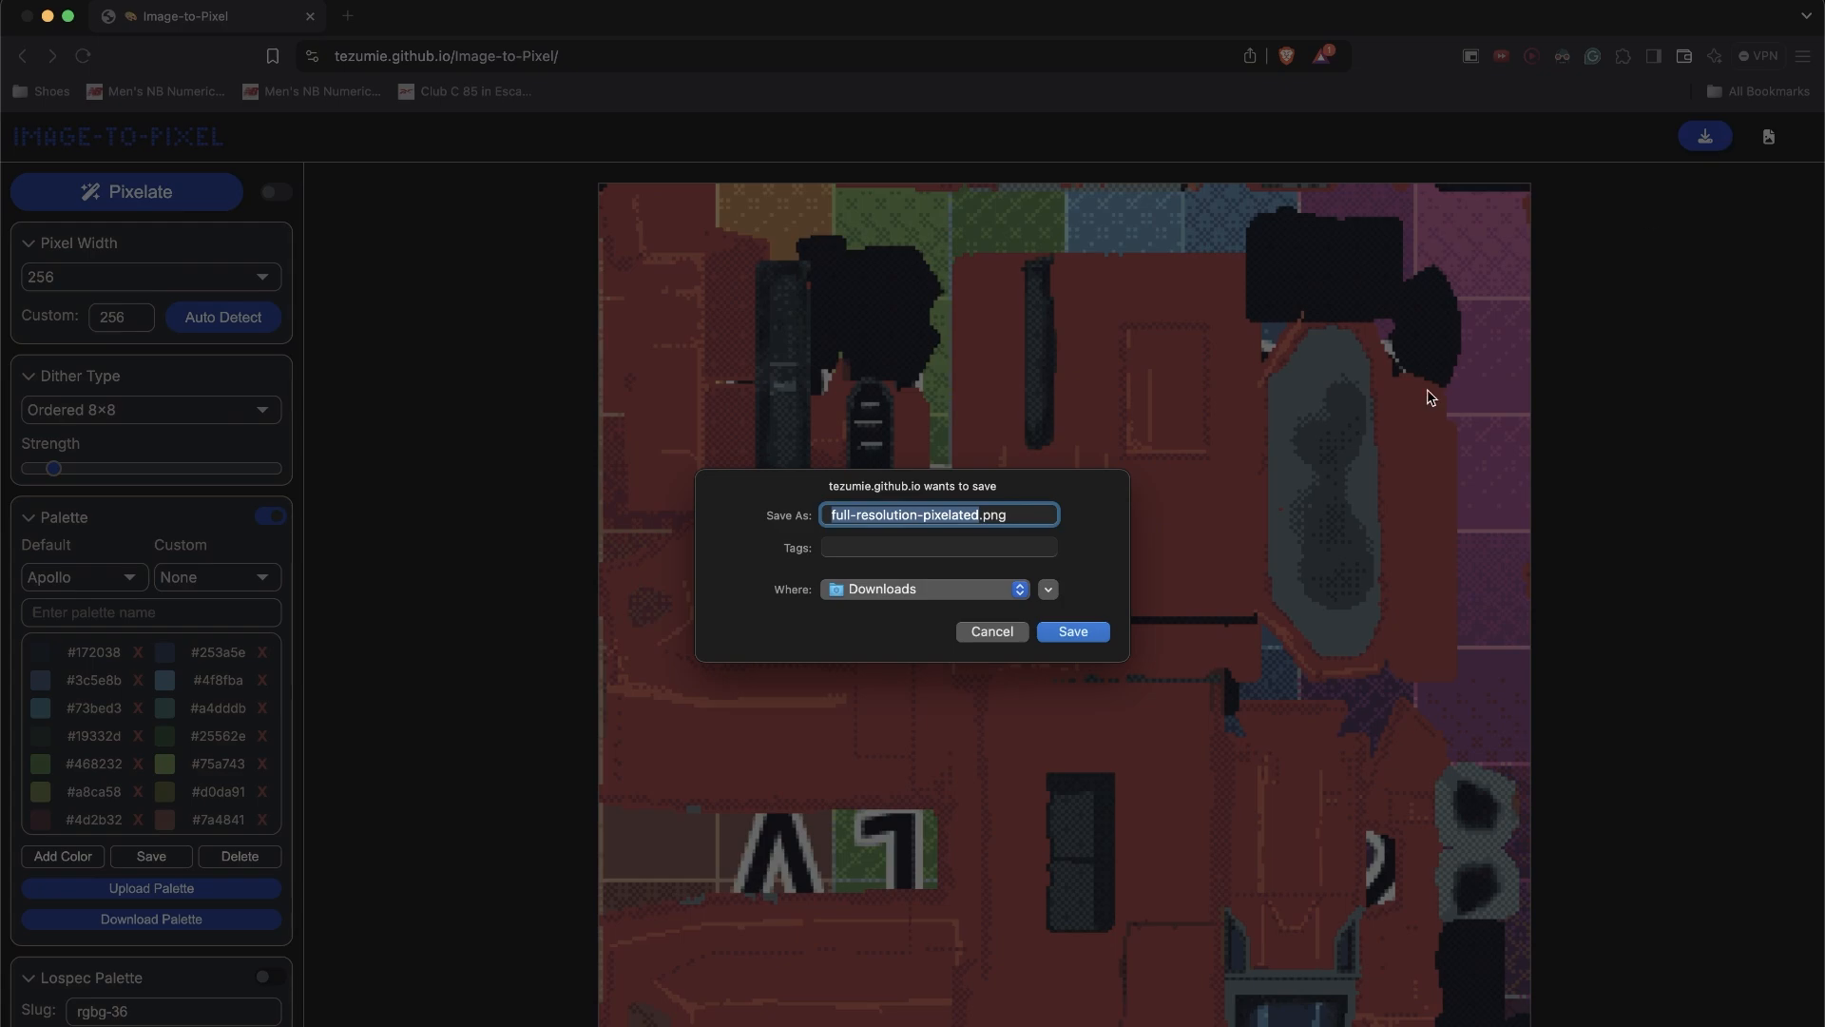
pyautogui.click(1074, 631)
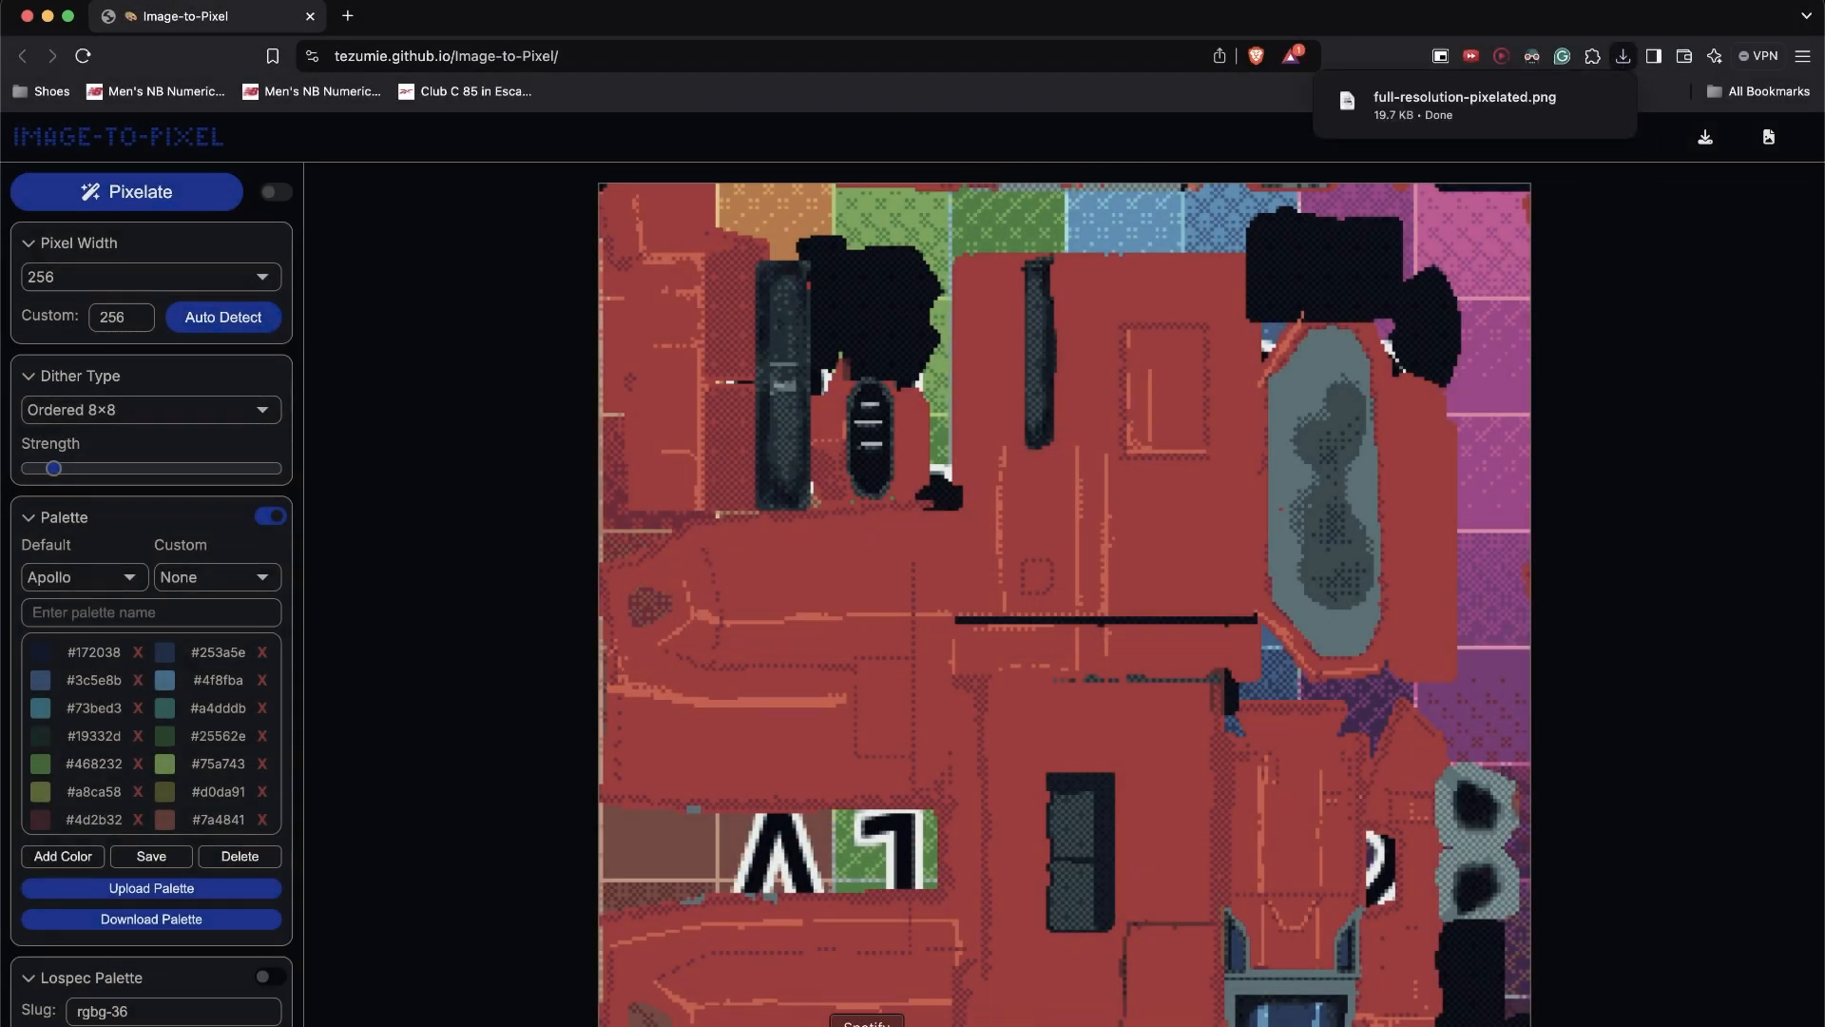